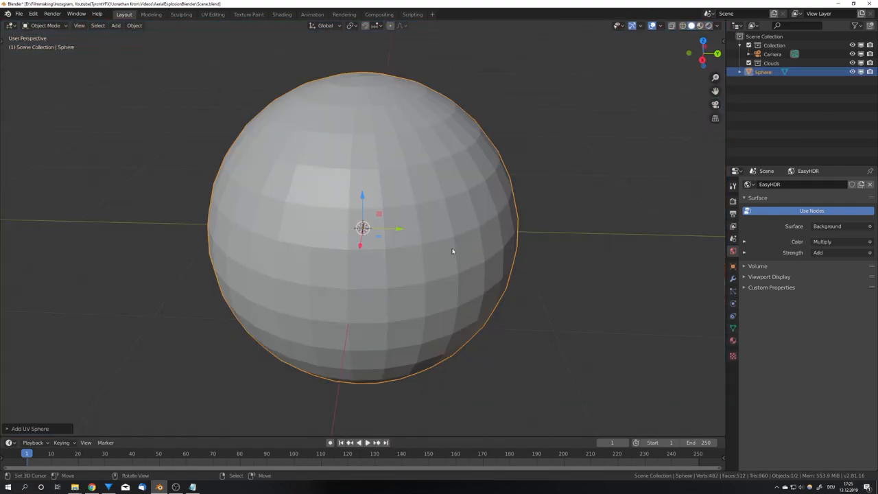
Step: Edit the sphere's mesh and pull its vertices into an irregular lump with proportional editing
{"action": "key", "text": "Tab"}
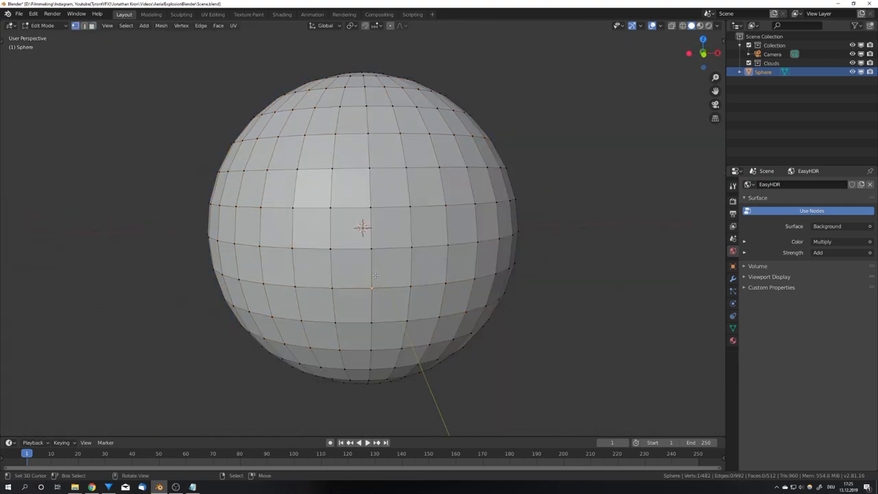
{"action": "scroll", "scroll_direction": "up", "scroll_amount": 3}
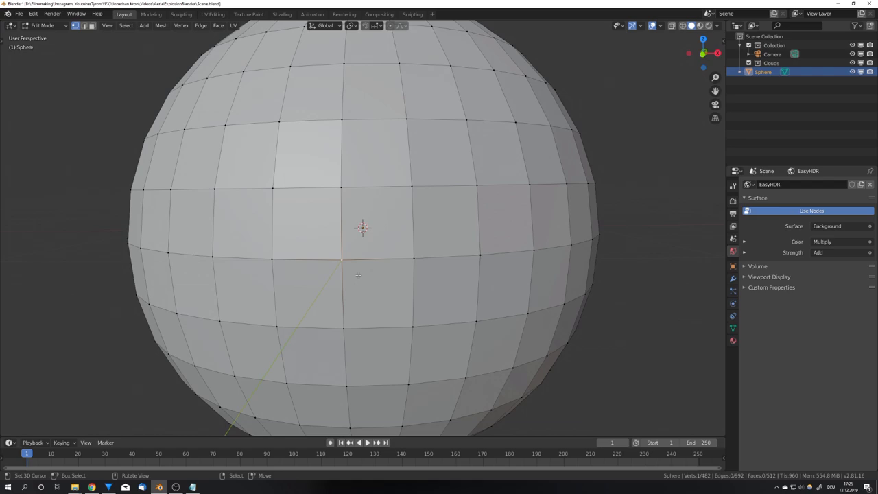
{"action": "scroll", "scroll_direction": "down", "scroll_amount": 3}
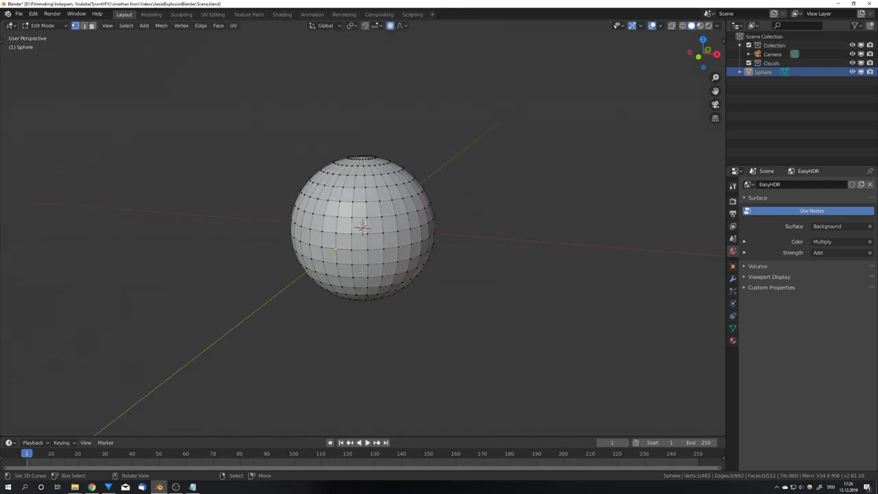
{"action": "key", "text": "s"}
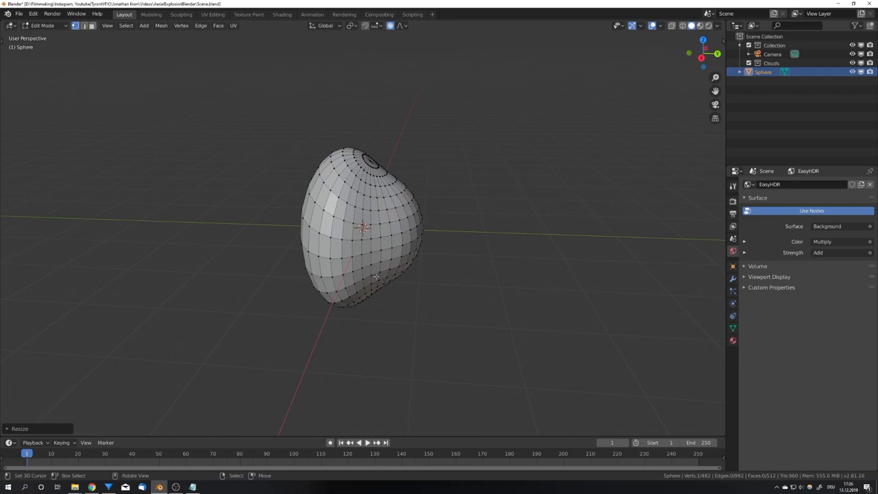
{"action": "mouse_move", "coordinate": [377, 274]}
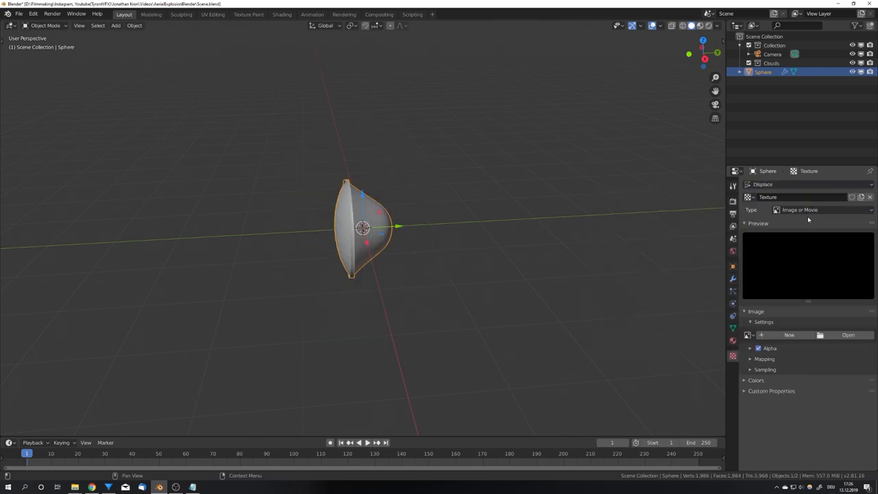
Step: Use a Clouds noise texture for the Displace modifier so the blob gets a craggy rock surface
{"action": "left_click", "coordinate": [820, 209]}
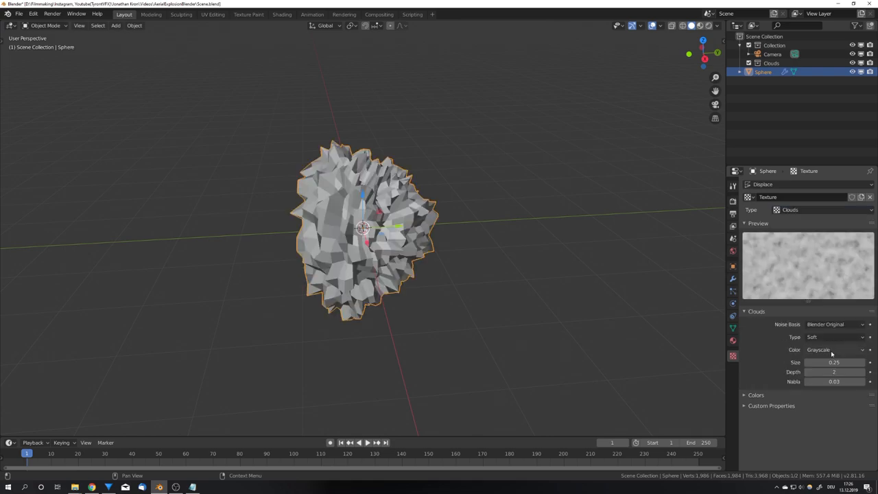
{"action": "left_click", "coordinate": [834, 362]}
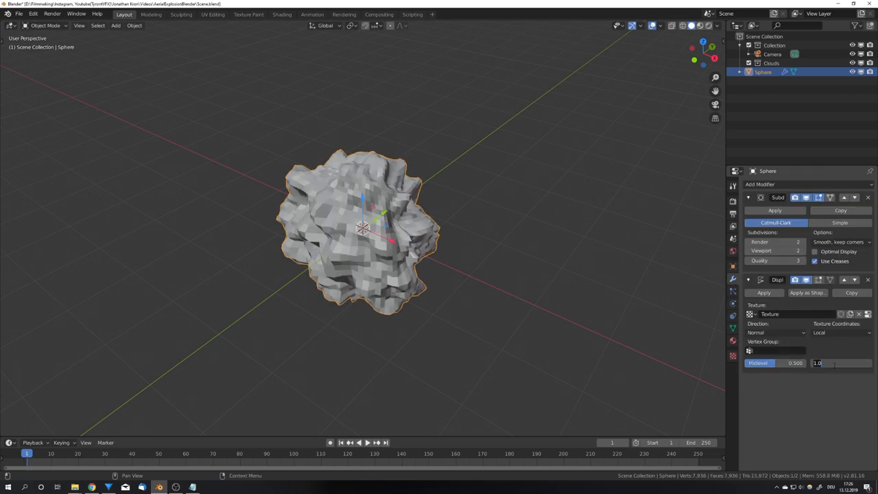
{"action": "left_click", "coordinate": [837, 362]}
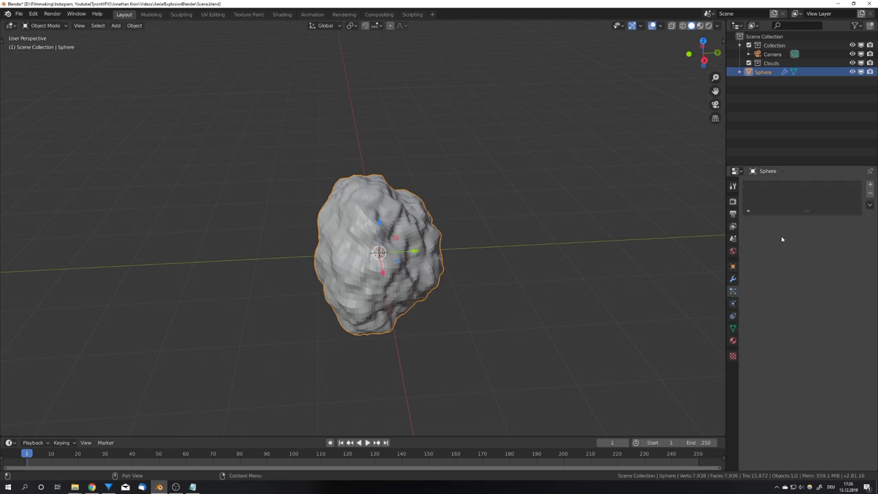
Step: Add a particle system emitting 1000 particles by frame 3 with lifetime 50
{"action": "left_click", "coordinate": [732, 290]}
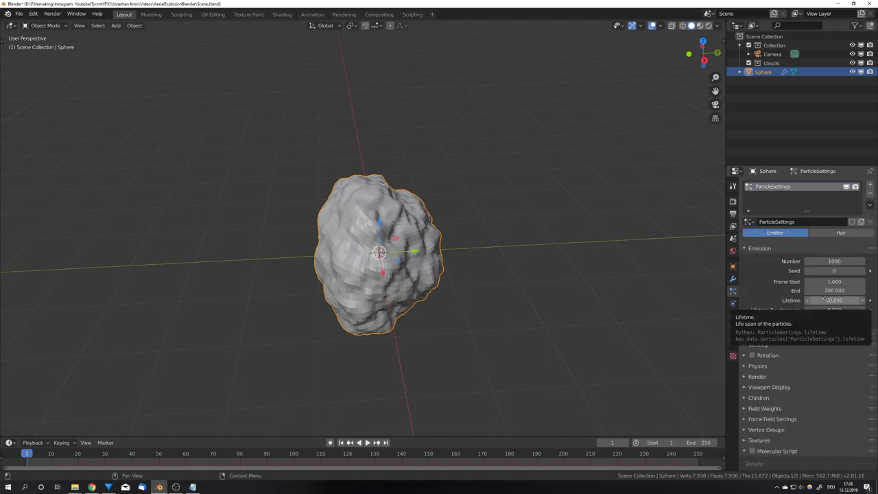
{"action": "left_click", "coordinate": [834, 291]}
{"action": "type", "text": "3.000"}
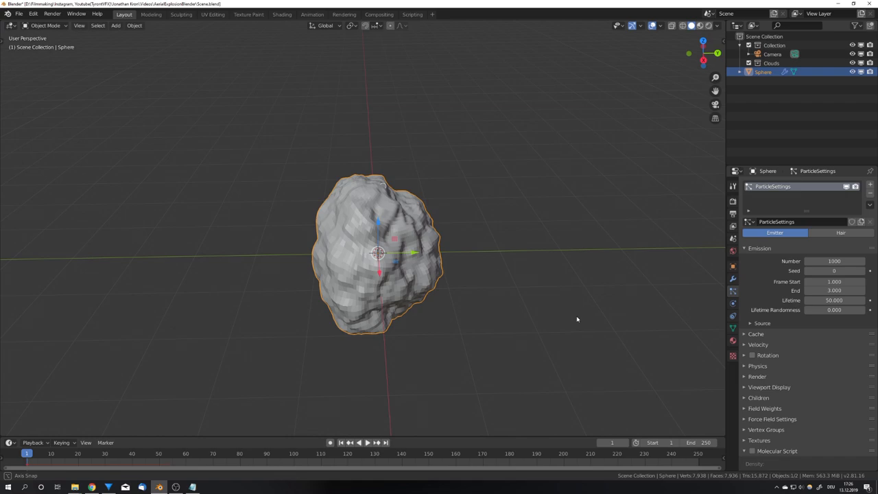
{"action": "left_click", "coordinate": [359, 441]}
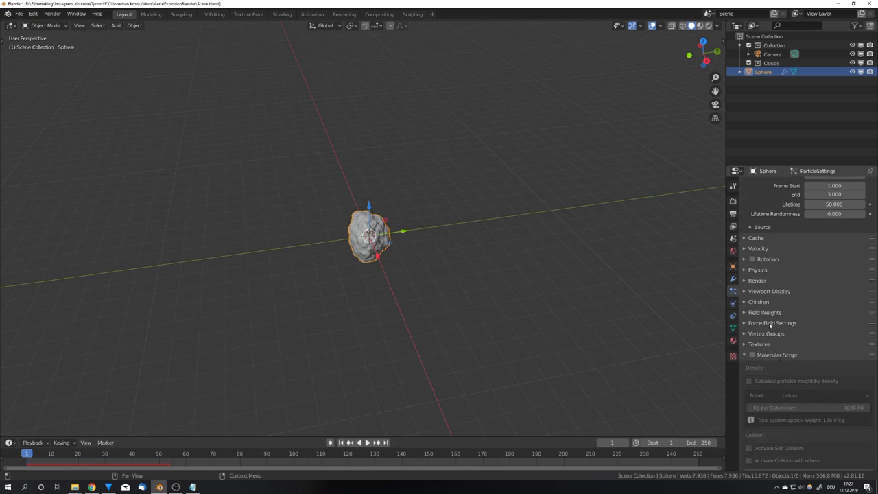
{"action": "left_click", "coordinate": [766, 312]}
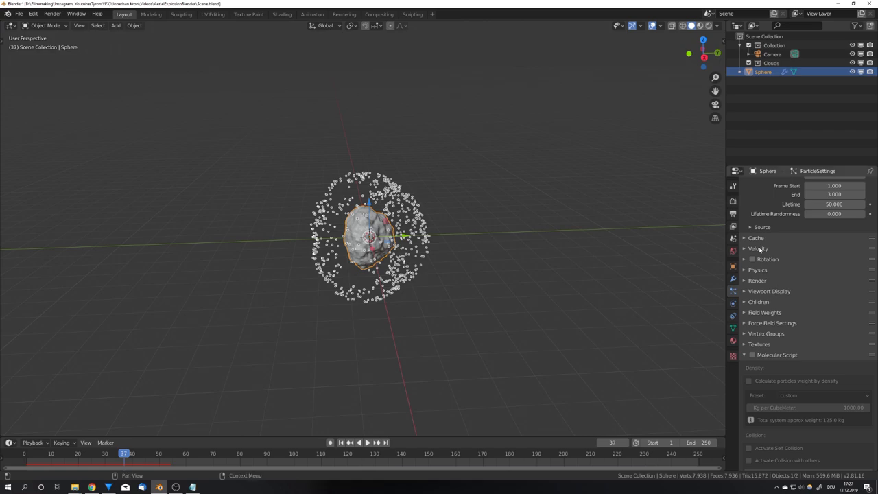
Step: Set the particles' Normal emission velocity to 20 m/s and preview the outward burst
{"action": "left_click", "coordinate": [757, 249]}
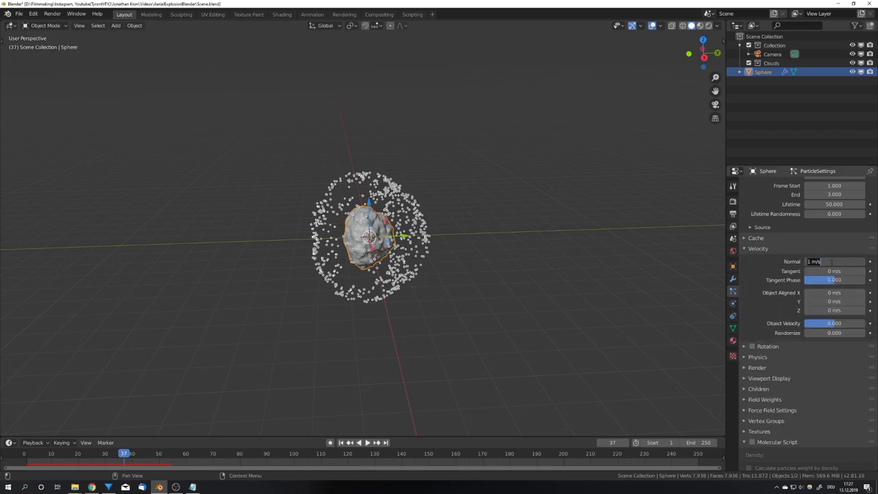
{"action": "type", "text": "20"}
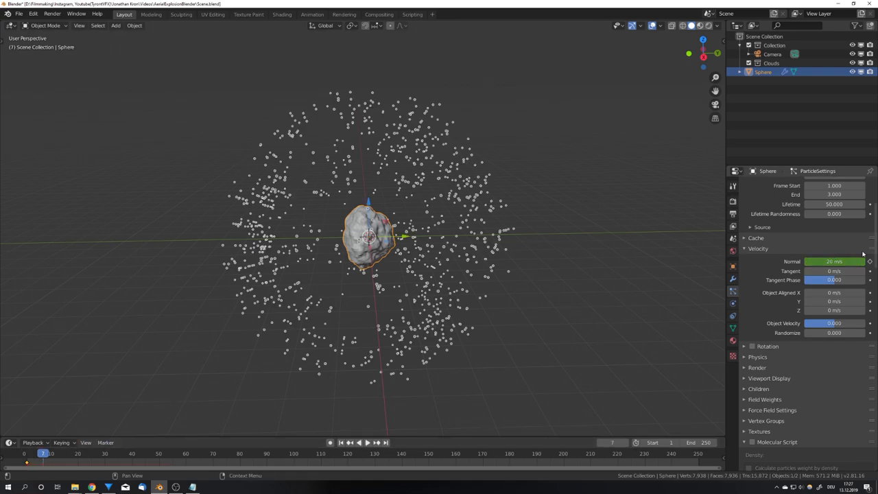
{"action": "left_click", "coordinate": [834, 260]}
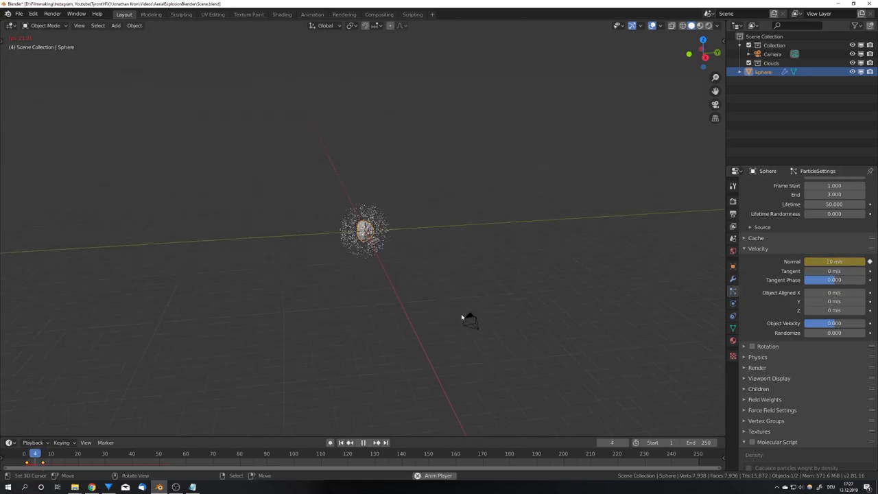
{"action": "left_click", "coordinate": [362, 442]}
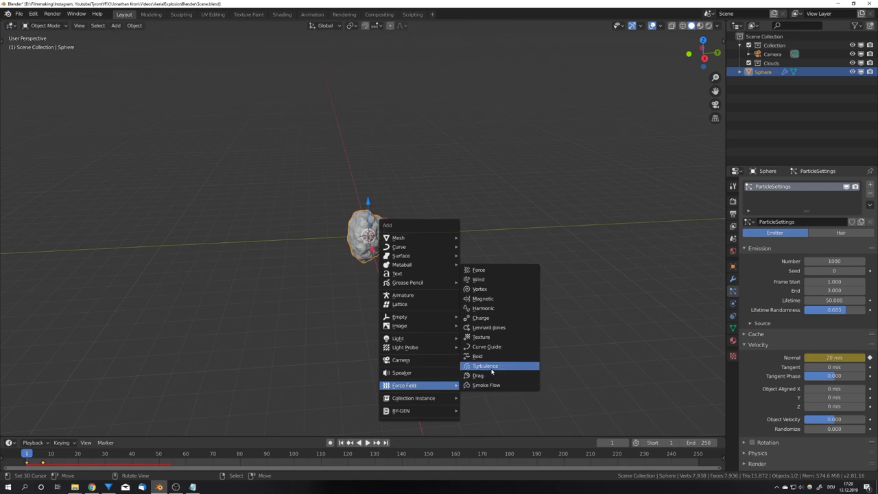
Step: Add a Turbulence force field at the rock and scale it up to enclose the debris
{"action": "left_click", "coordinate": [486, 365]}
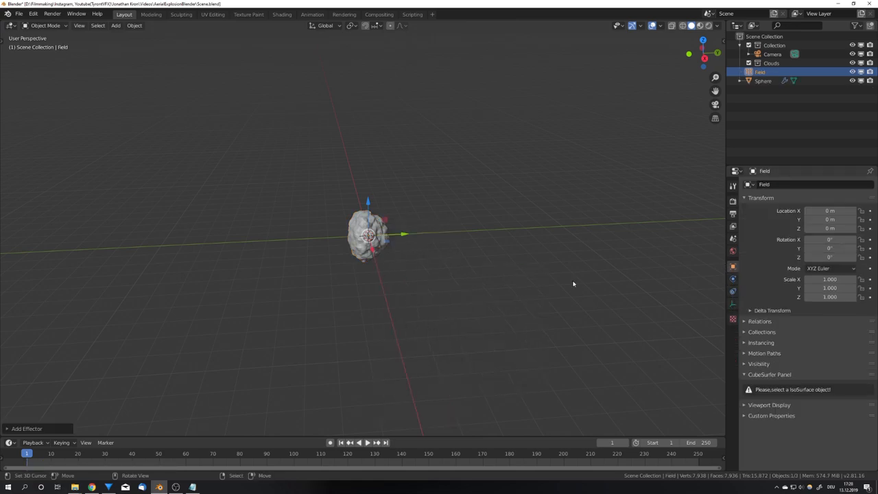
{"action": "scroll", "scroll_direction": "up", "scroll_amount": 3}
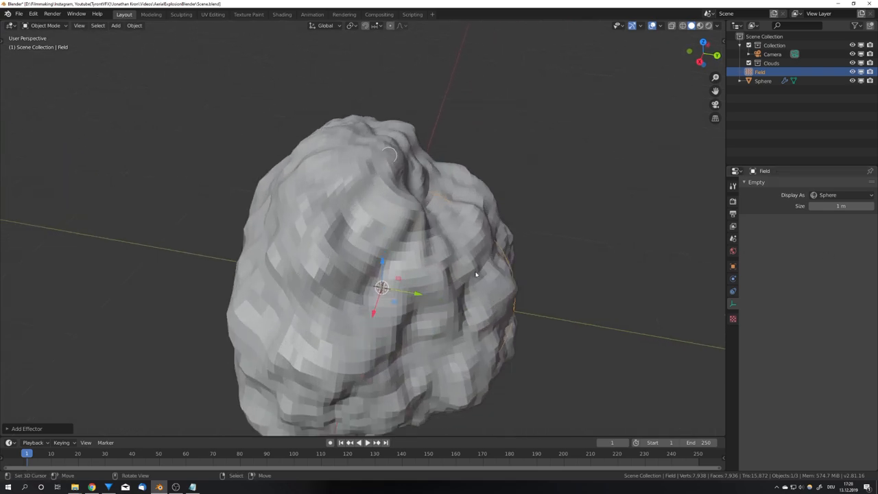
{"action": "key", "text": "s"}
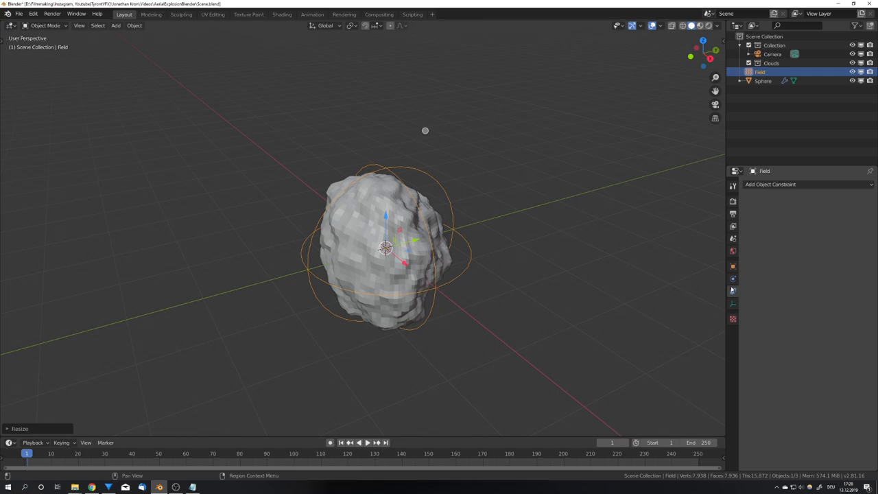
{"action": "left_click", "coordinate": [732, 277]}
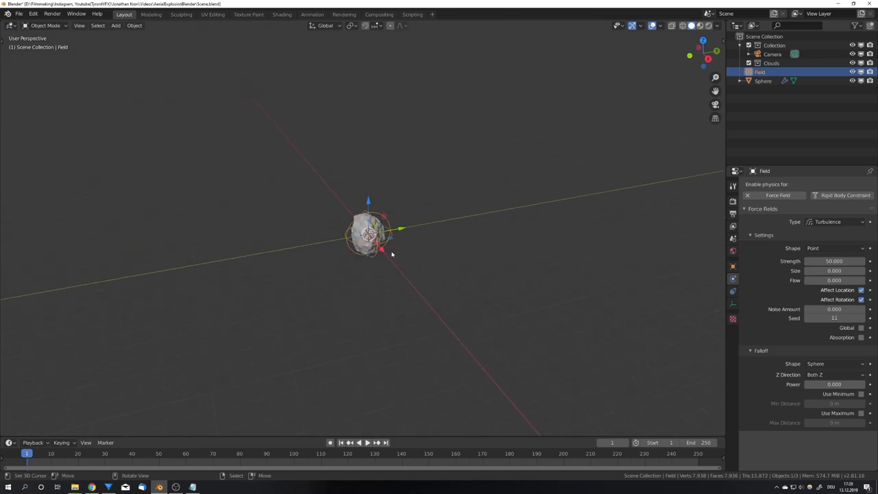
Step: Raise the turbulence strength in Physics Properties and select the enclosing cube
{"action": "left_click", "coordinate": [348, 441]}
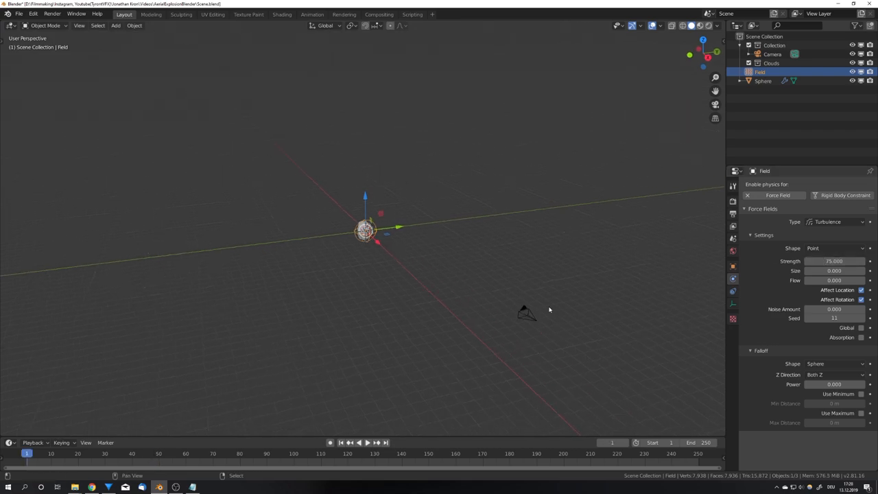
{"action": "left_click", "coordinate": [359, 441]}
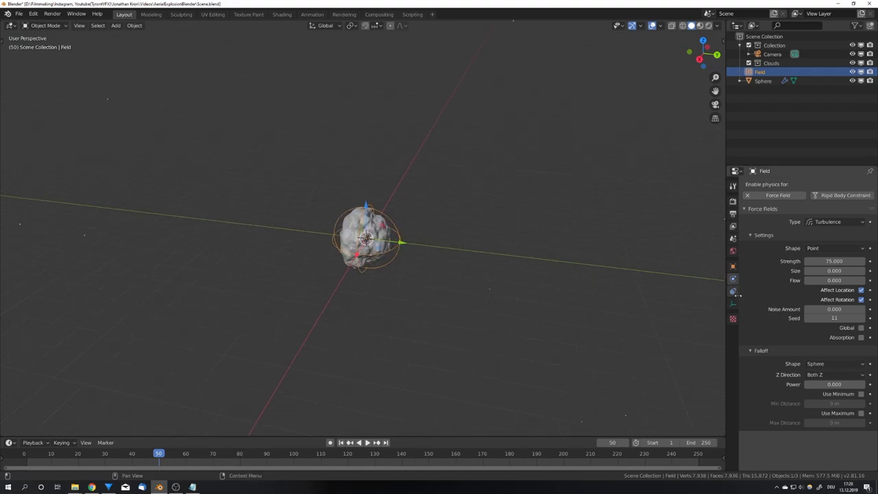
{"action": "left_click", "coordinate": [763, 79]}
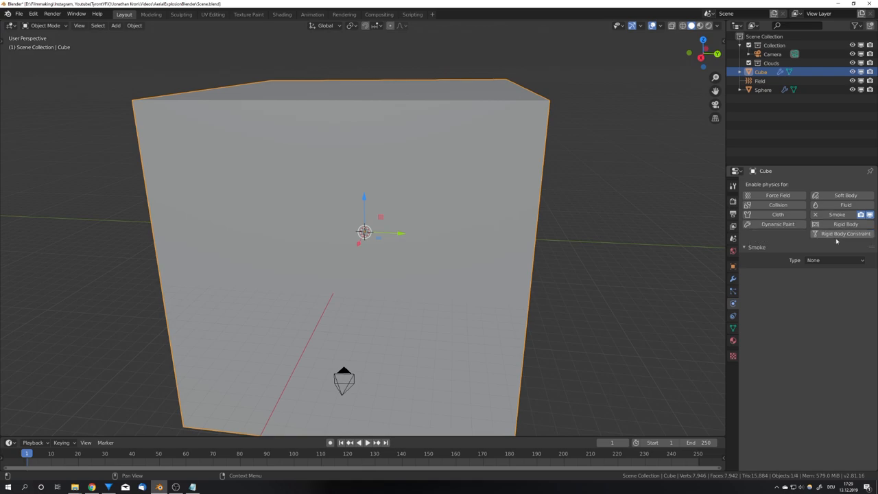
Step: Make the cube a smoke Domain with 96 resolution divisions
{"action": "left_click", "coordinate": [834, 260]}
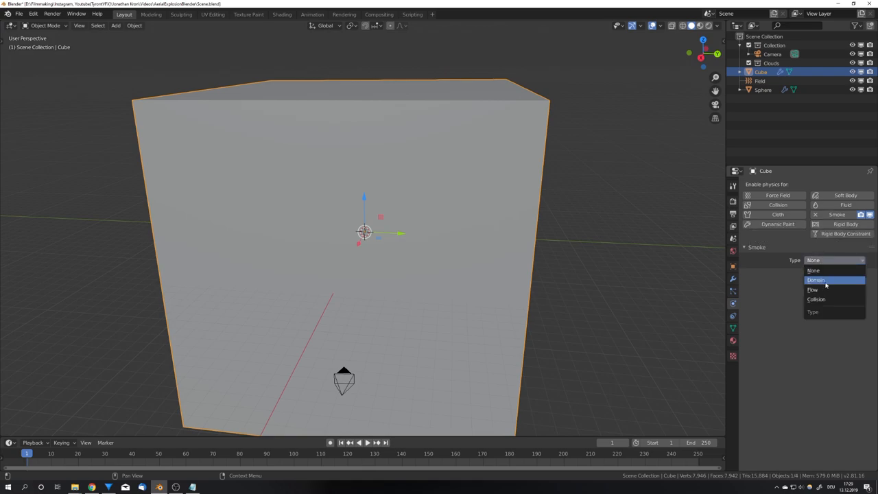
{"action": "left_click", "coordinate": [815, 280]}
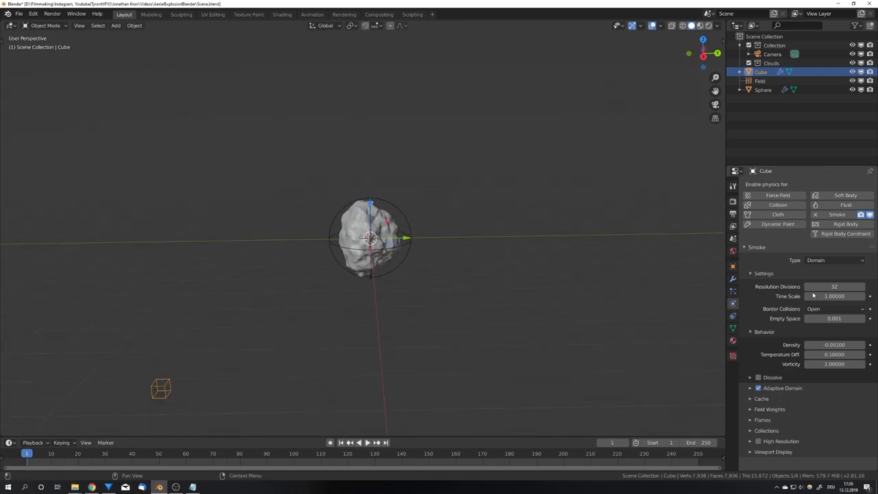
{"action": "double_click", "coordinate": [833, 287]}
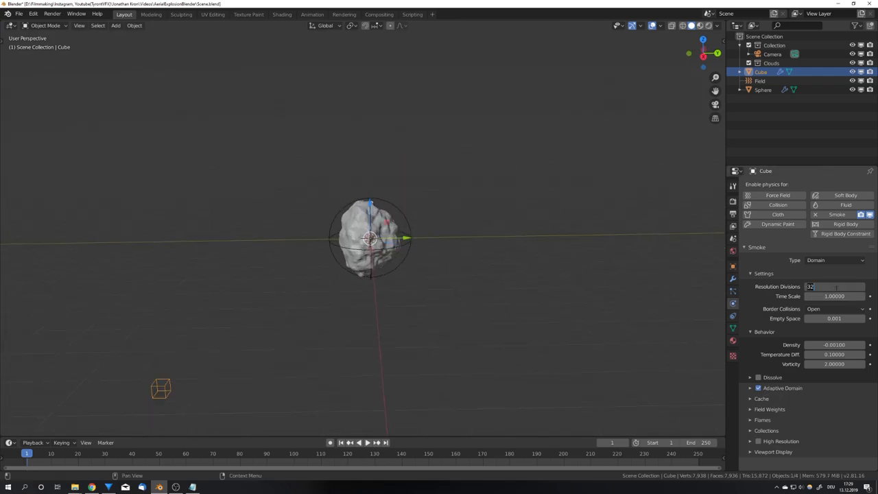
{"action": "type", "text": "96"}
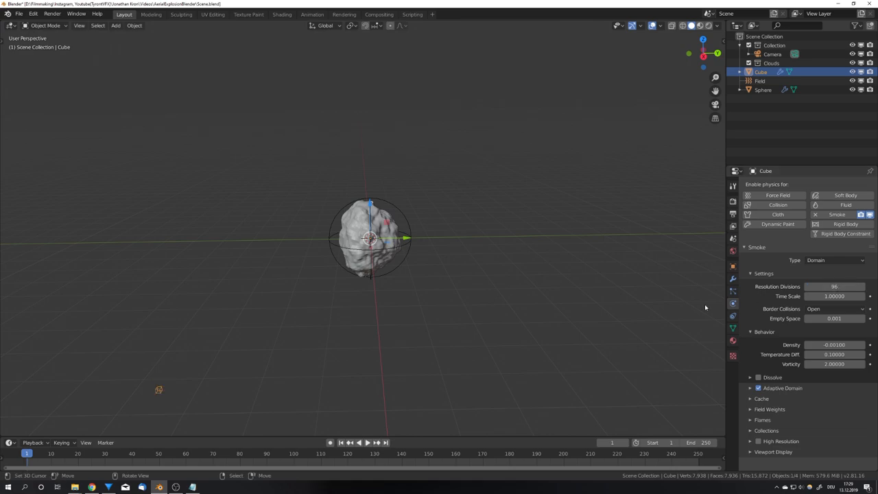
{"action": "mouse_move", "coordinate": [400, 273]}
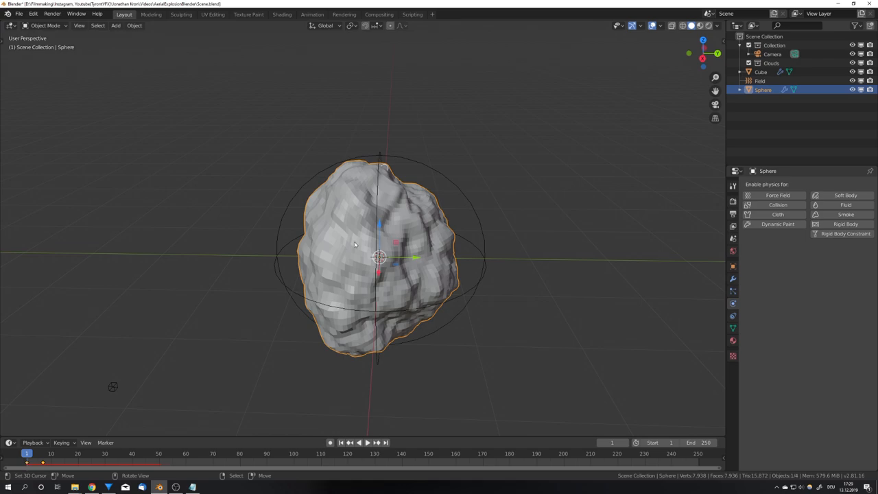
Step: Make the rock a Fire + Smoke flow emitter sourced from its particle system with Initial Velocity enabled
{"action": "left_click", "coordinate": [836, 214]}
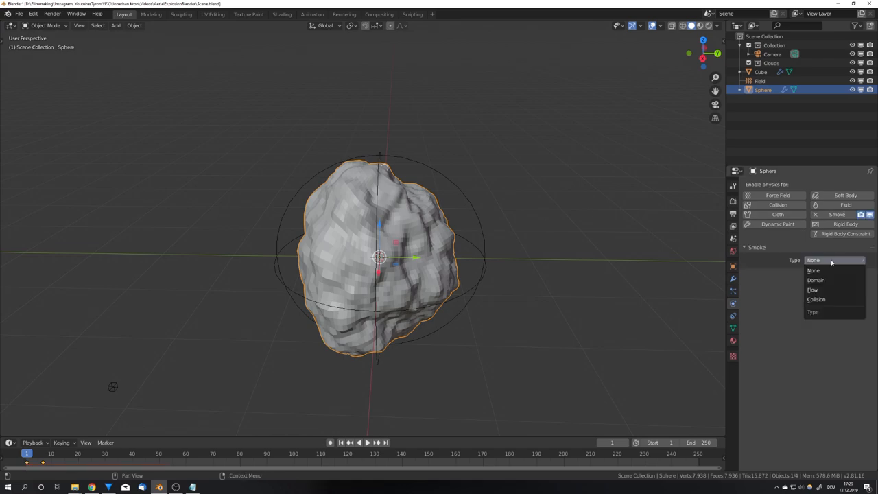
{"action": "left_click", "coordinate": [812, 288]}
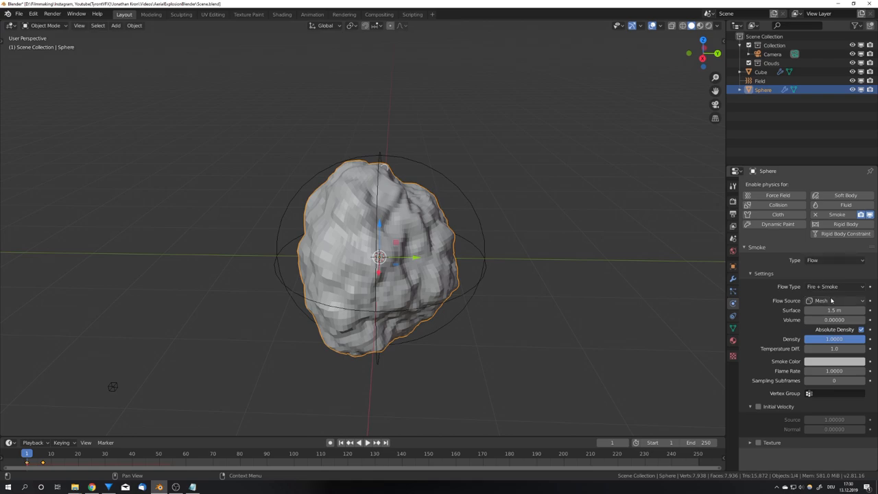
{"action": "left_click", "coordinate": [834, 300]}
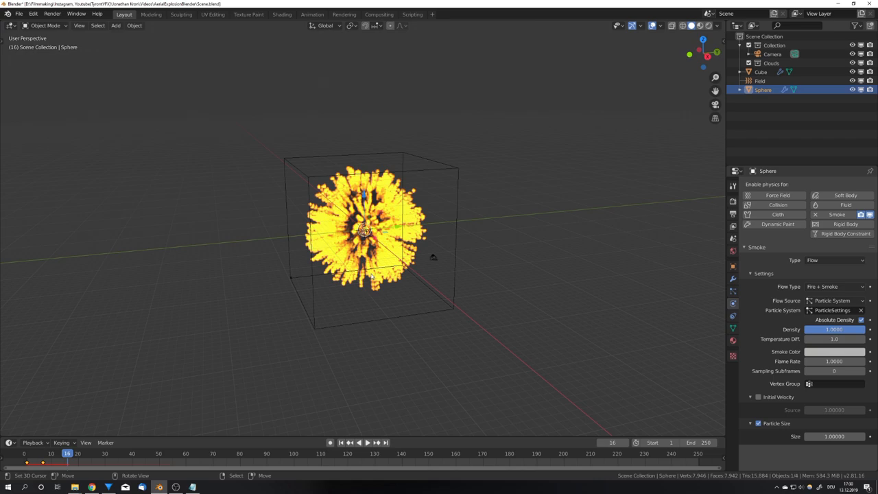
{"action": "left_click", "coordinate": [759, 396]}
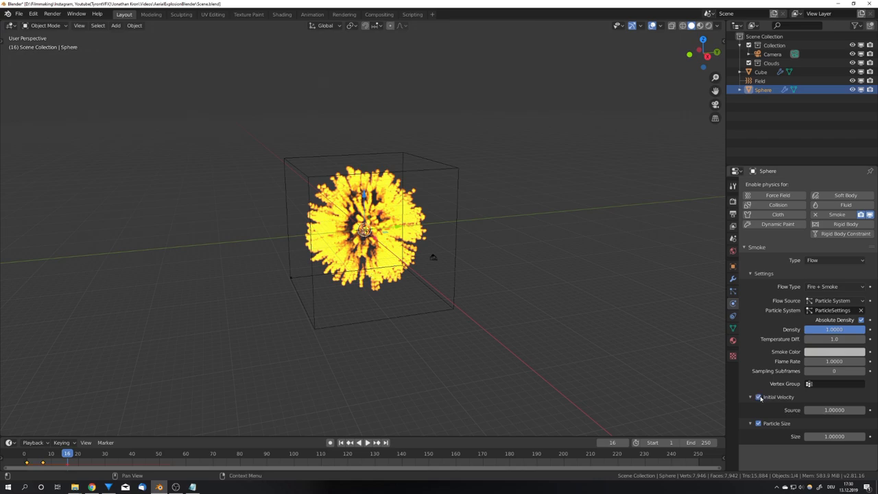
{"action": "mouse_move", "coordinate": [758, 397]}
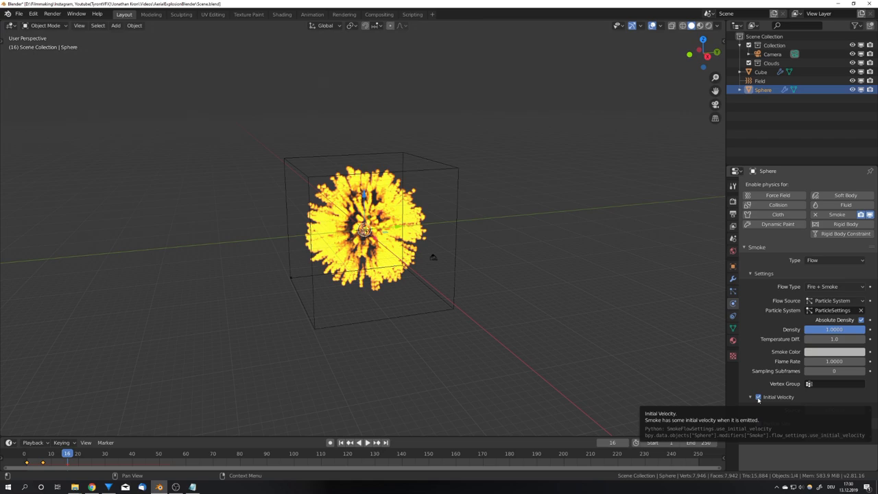
{"action": "left_click", "coordinate": [757, 397]}
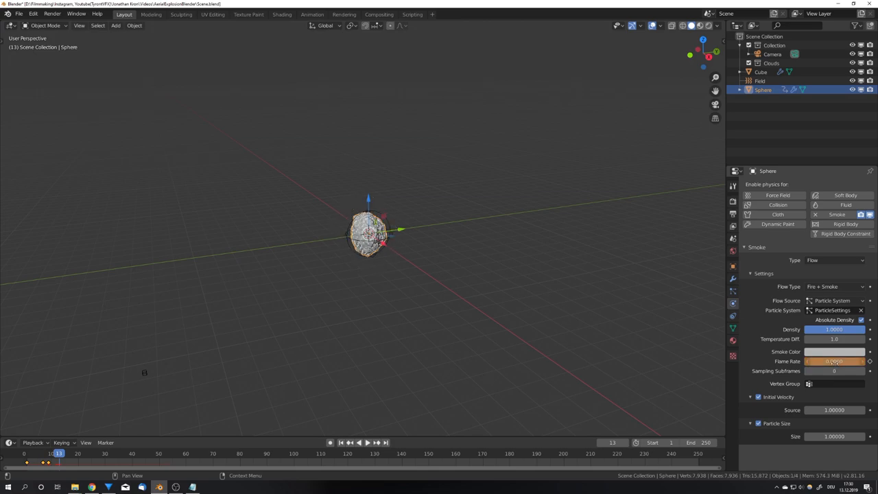
{"action": "mouse_move", "coordinate": [834, 339]}
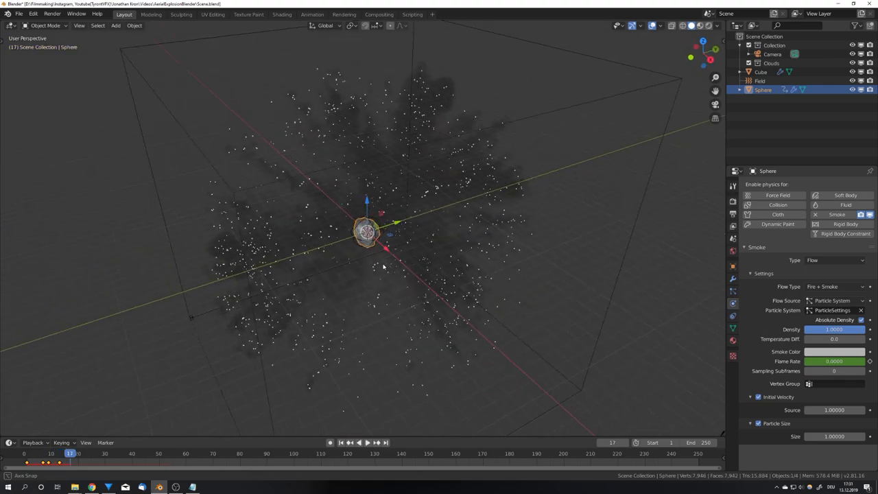
Step: Enable Dissolve and Adaptive Domain on the smoke domain and save the blend file
{"action": "left_click", "coordinate": [760, 71]}
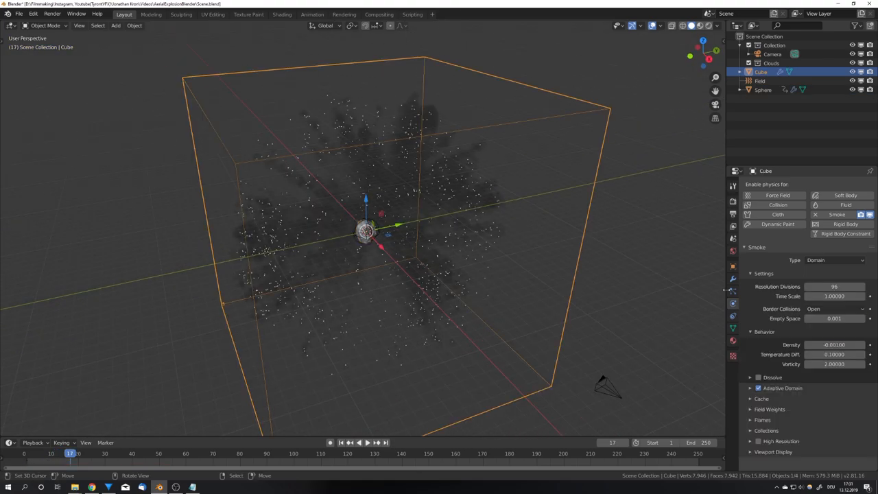
{"action": "left_click", "coordinate": [758, 376]}
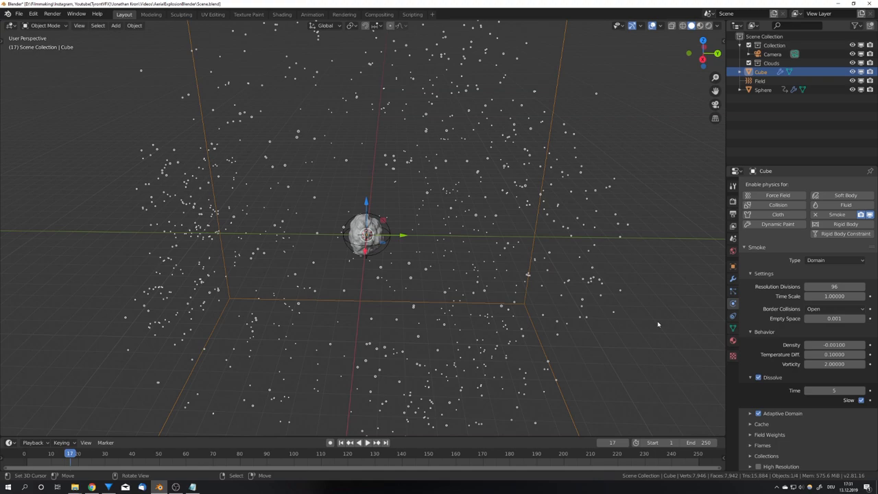
{"action": "left_click", "coordinate": [834, 389]}
{"action": "type", "text": "20"}
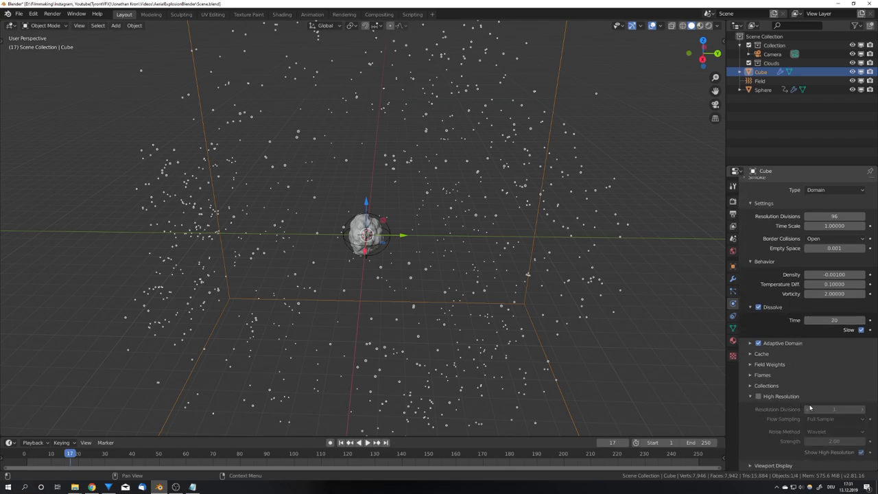
{"action": "left_click", "coordinate": [834, 408]}
{"action": "type", "text": "4"}
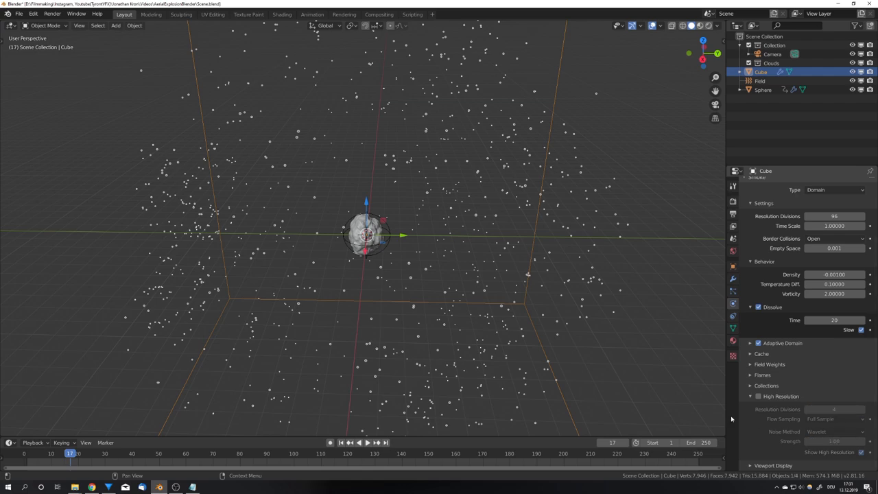
{"action": "key", "text": "Ctrl+S"}
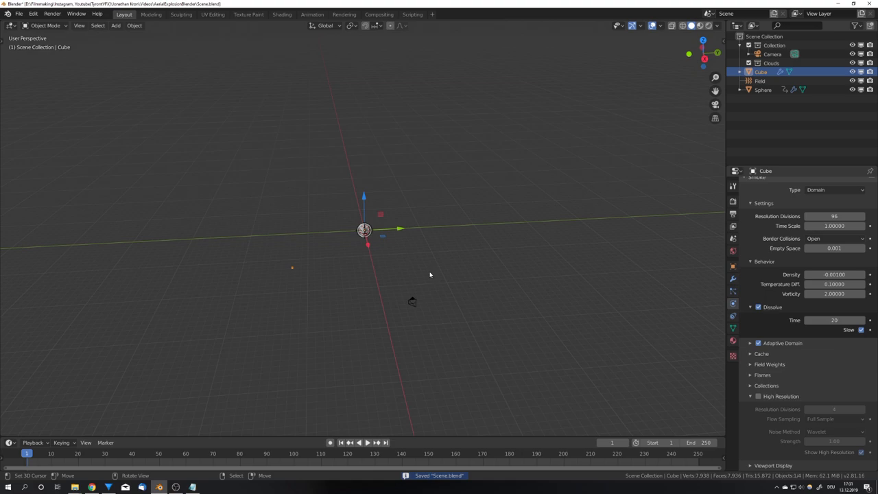
{"action": "left_click", "coordinate": [359, 442]}
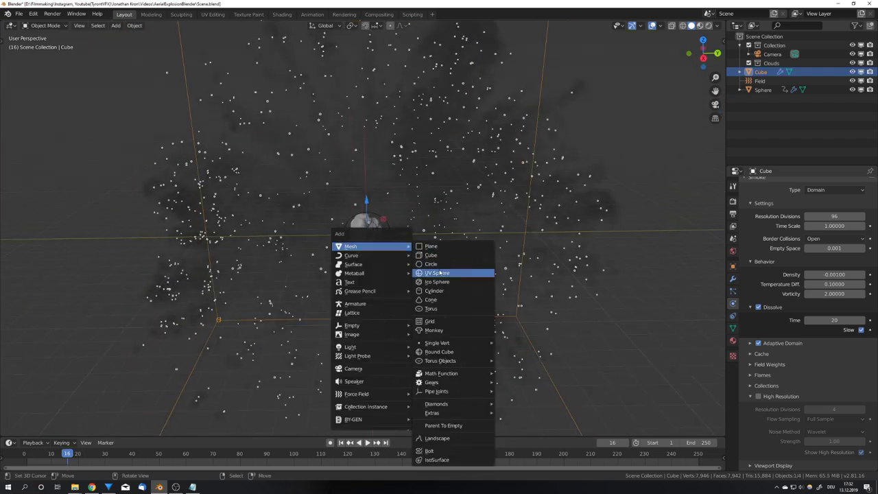
Step: Add a hemisphere UV sphere emitter with its own particle system, velocity and field weights for debris
{"action": "left_click", "coordinate": [436, 273]}
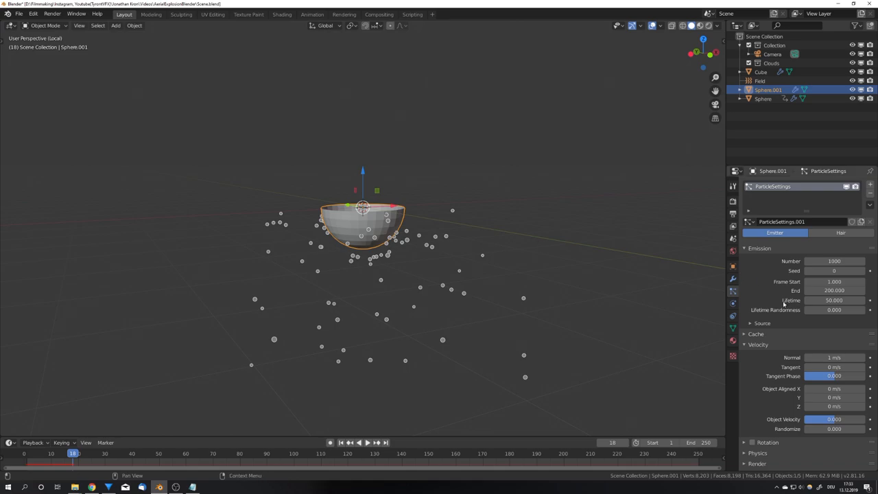
{"action": "scroll", "scroll_direction": "down", "scroll_amount": 3}
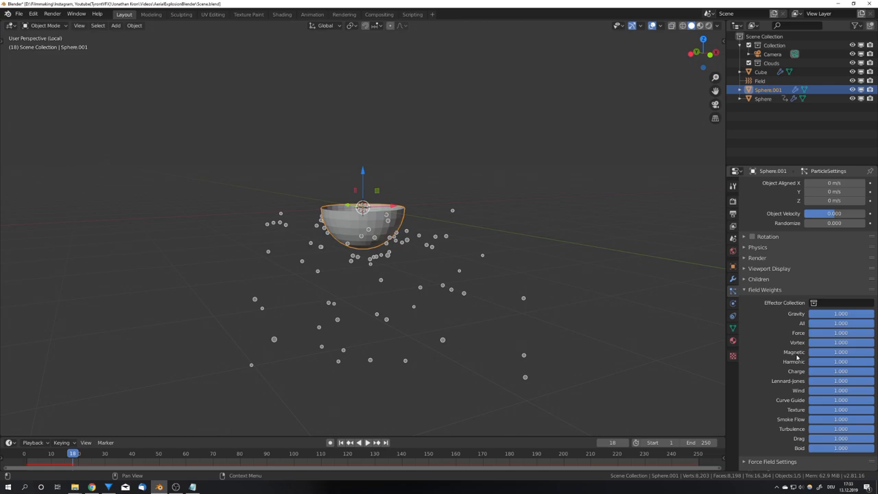
{"action": "left_click", "coordinate": [839, 428]}
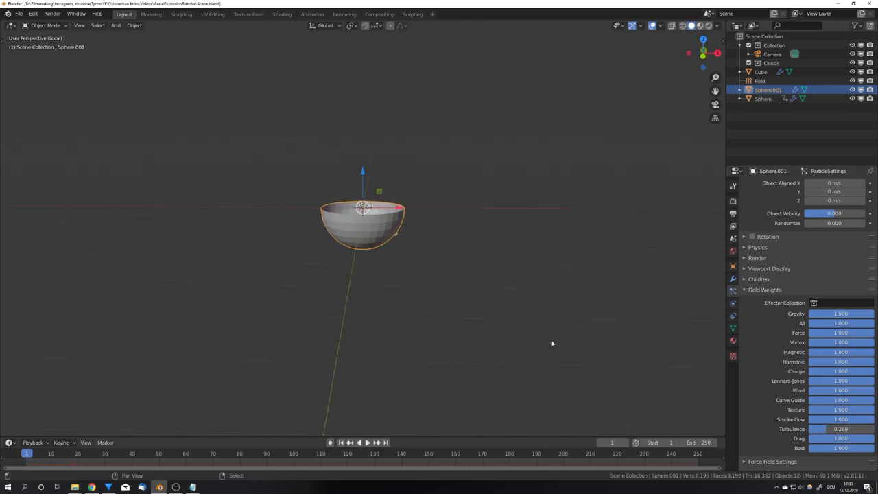
{"action": "left_click", "coordinate": [368, 441]}
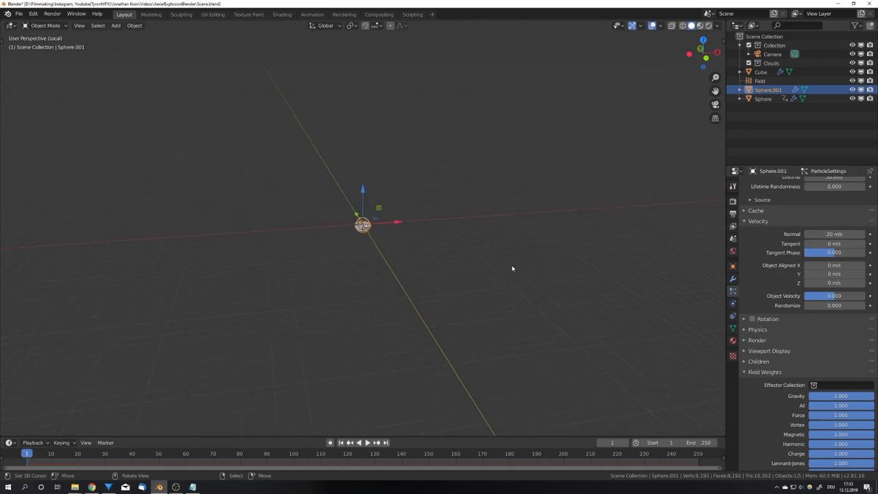
{"action": "left_click", "coordinate": [362, 441]}
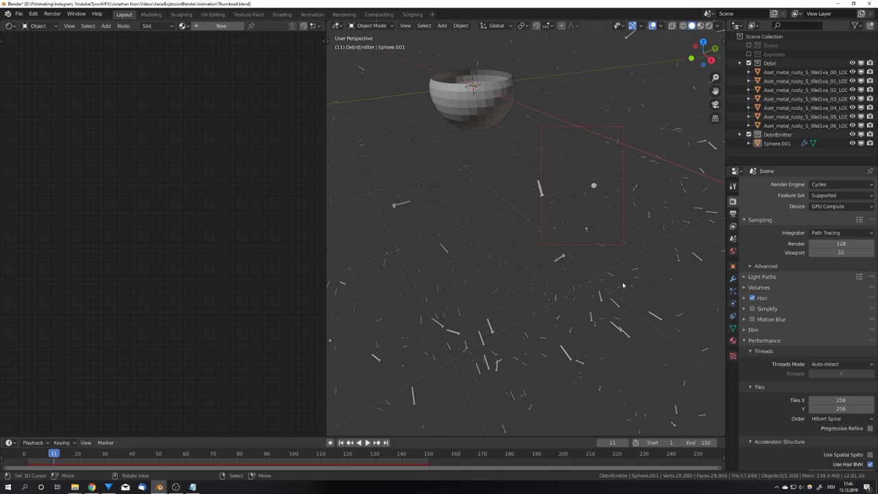
{"action": "mouse_move", "coordinate": [663, 286]}
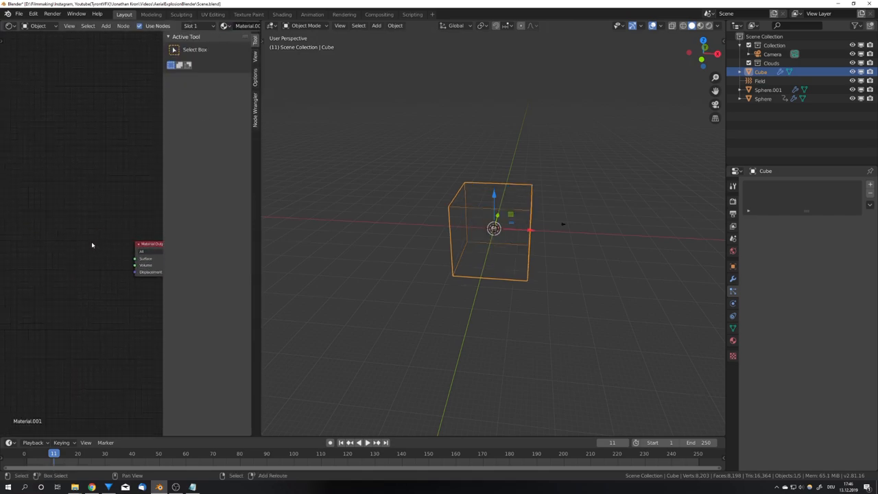
Step: Add a Principled Volume shader node to the smoke domain material
{"action": "type", "text": "vol"}
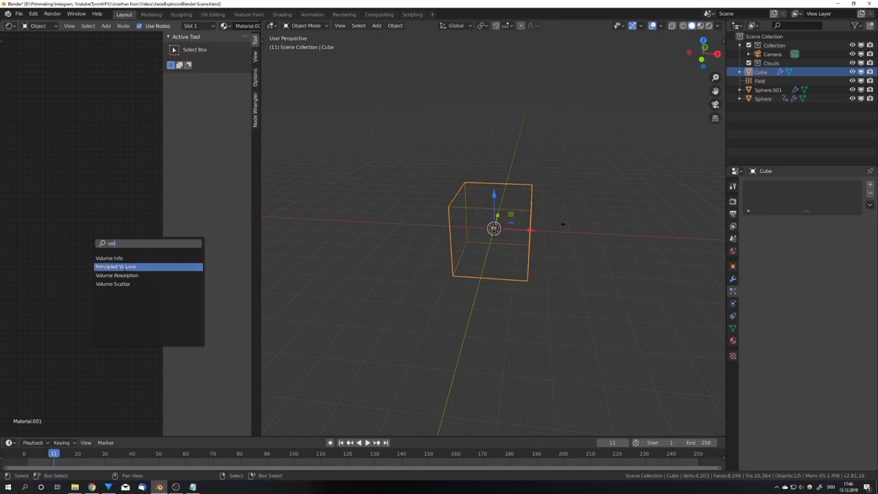
{"action": "left_click", "coordinate": [116, 266]}
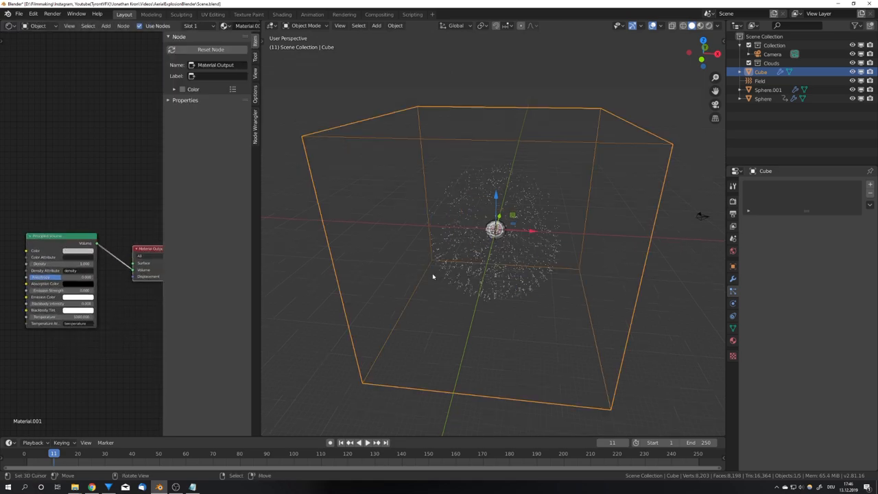
{"action": "left_click", "coordinate": [359, 442]}
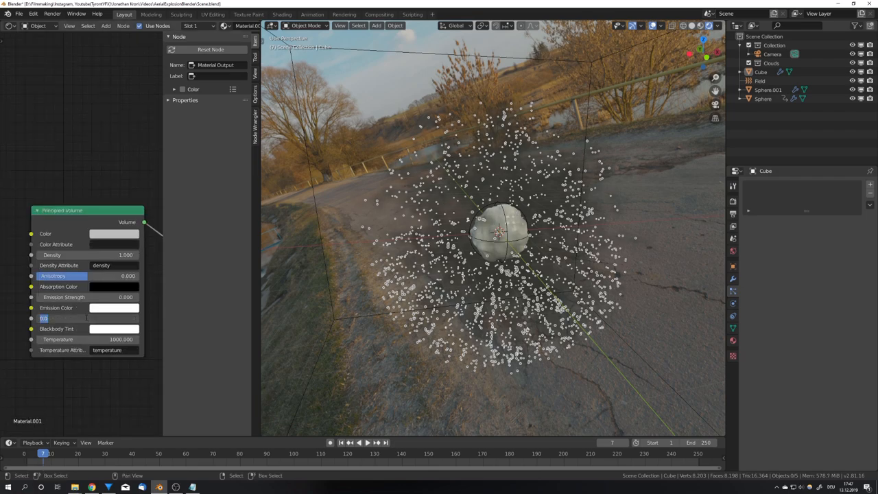
{"action": "left_click", "coordinate": [62, 318]}
{"action": "type", "text": "50.000"}
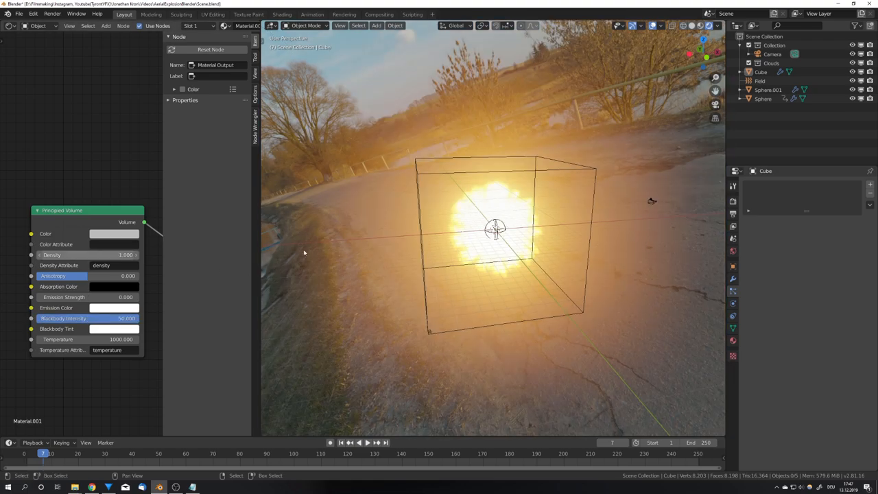
Step: Set volume density 2 and blackbody temperature 1200, then view the fireball from the camera
{"action": "left_click", "coordinate": [112, 253]}
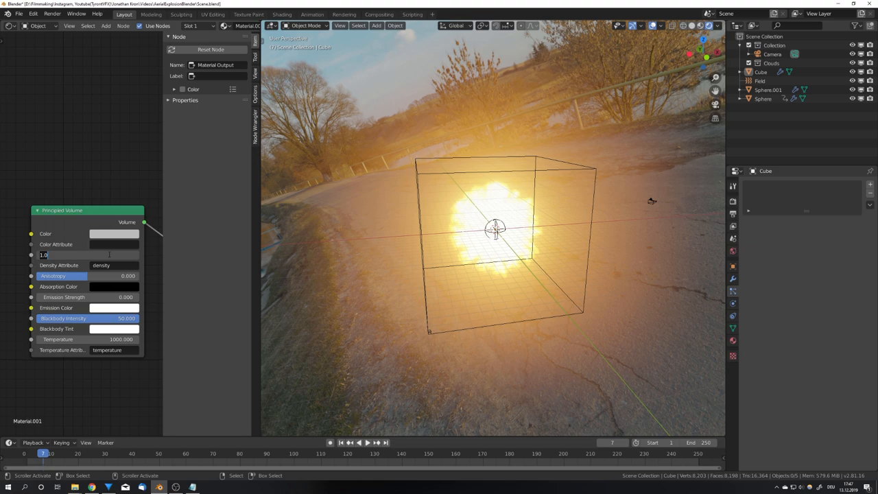
{"action": "type", "text": "20"}
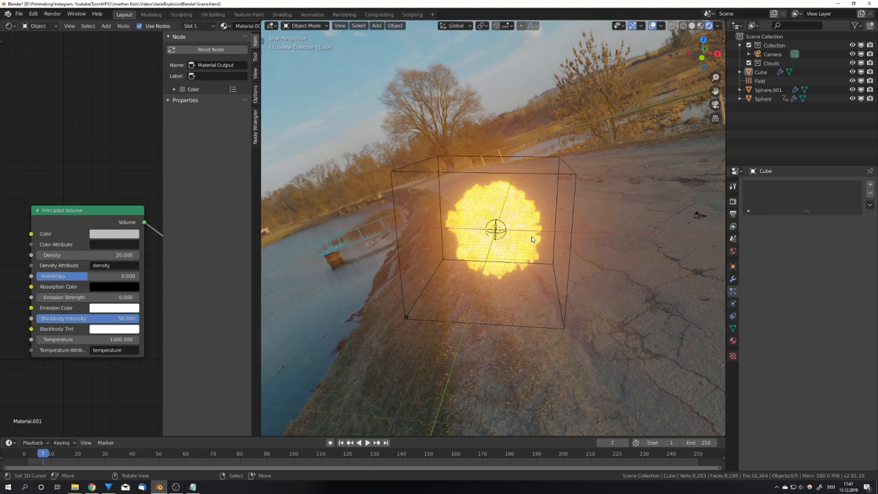
{"action": "double_click", "coordinate": [58, 338]}
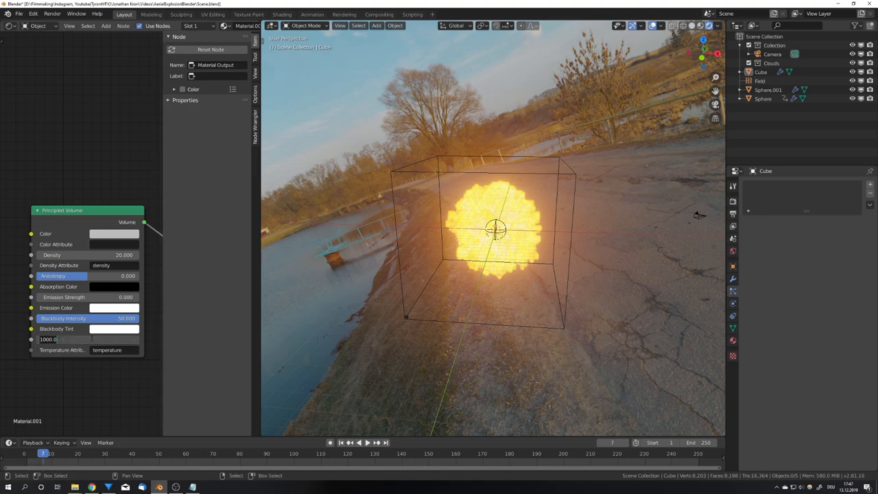
{"action": "type", "text": "1200"}
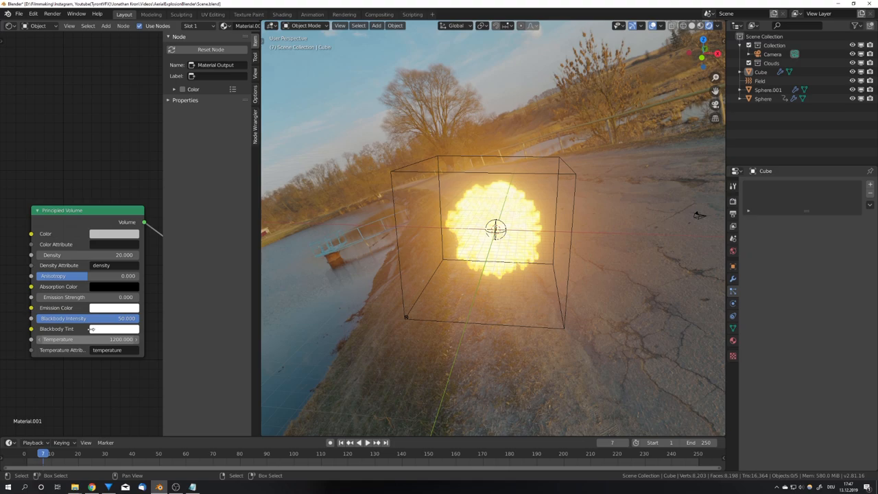
{"action": "left_click_drag", "start_coordinate": [494, 233], "coordinate": [412, 267]}
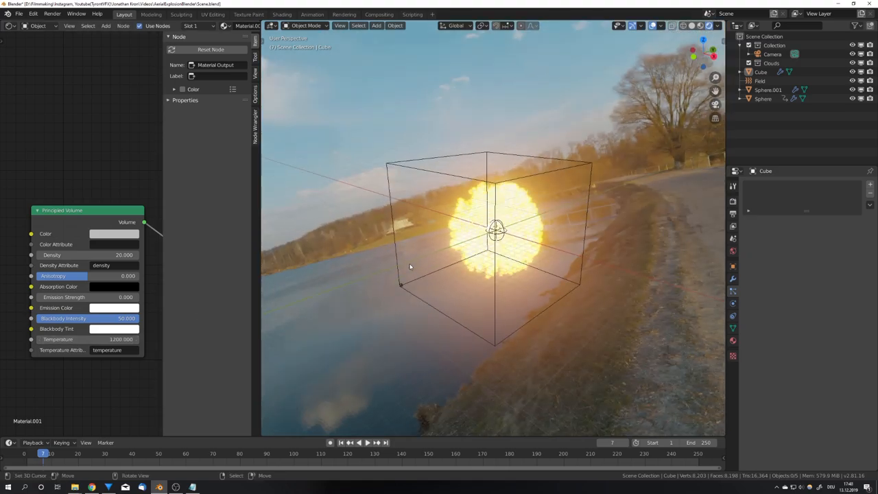
{"action": "key", "text": "KP_0"}
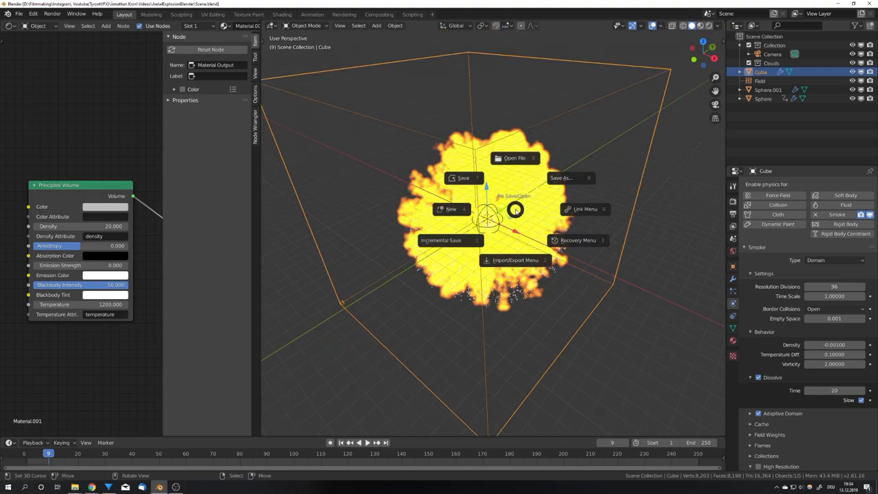
Step: Save the scene as Scene.blend and point the smoke domain cache to the //Cache/ folder
{"action": "left_click", "coordinate": [561, 178]}
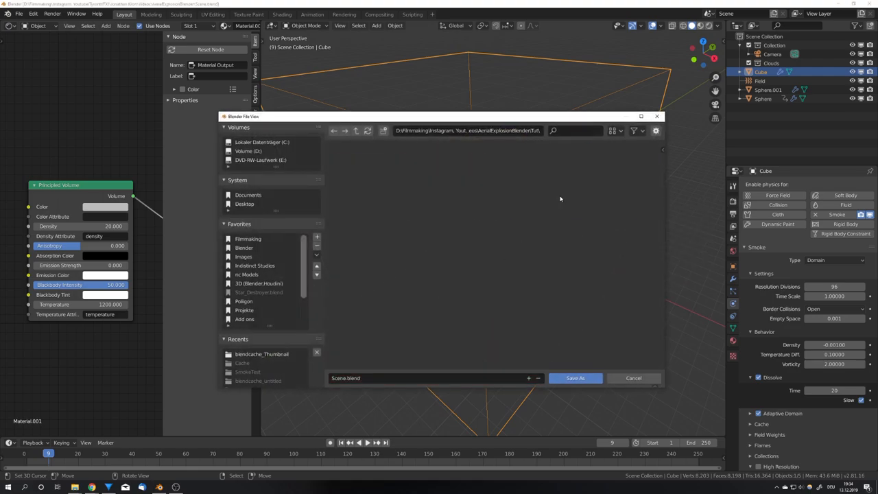
{"action": "left_click", "coordinate": [634, 378]}
{"action": "type", "text": "Ca"}
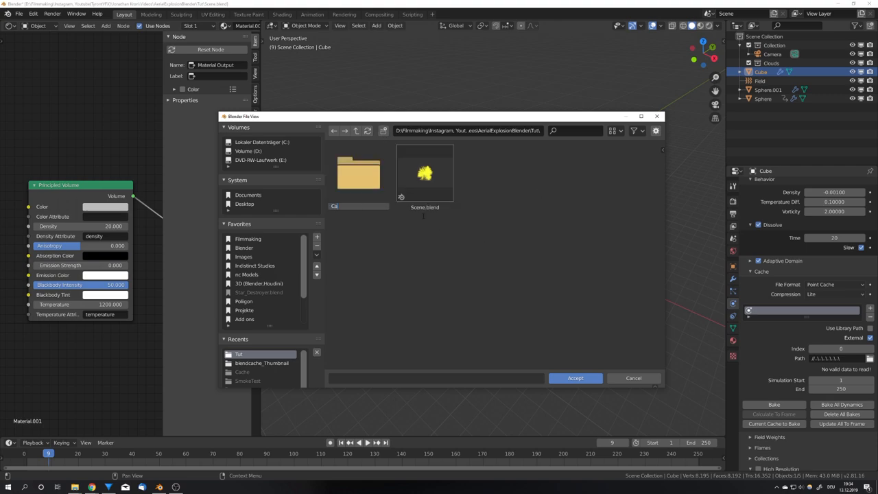
{"action": "left_click", "coordinate": [358, 172]}
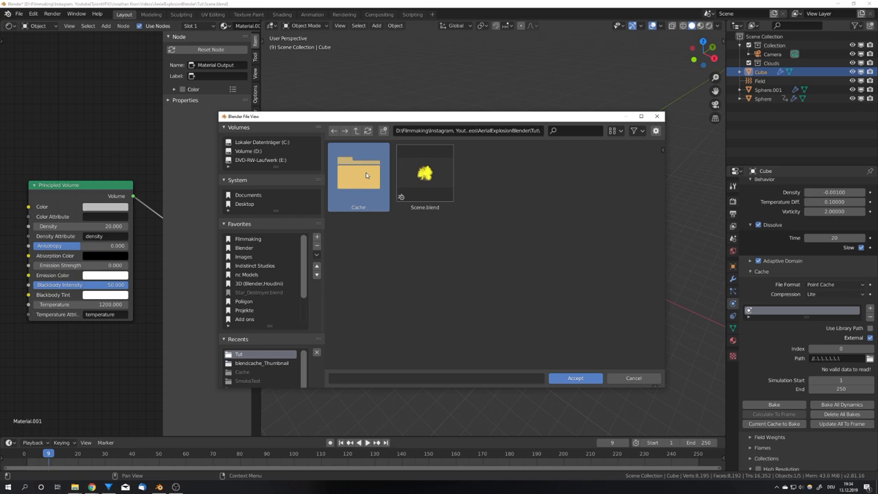
{"action": "left_click", "coordinate": [575, 378]}
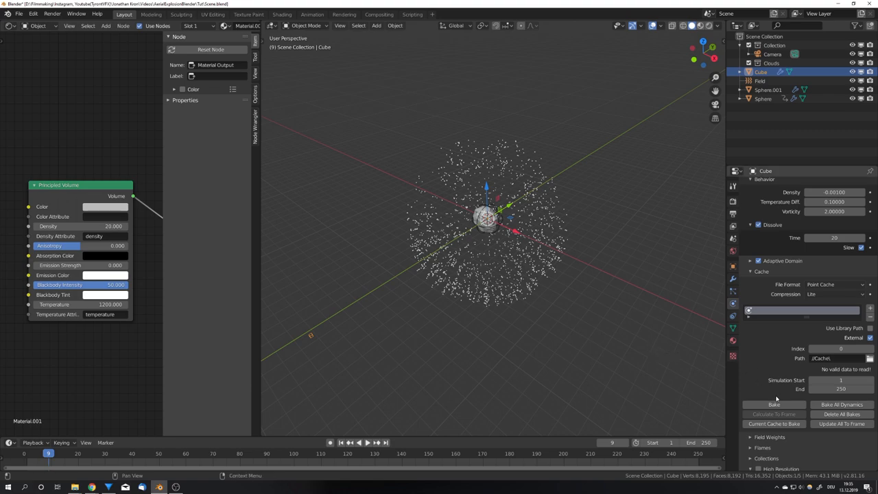
{"action": "left_click", "coordinate": [773, 403]}
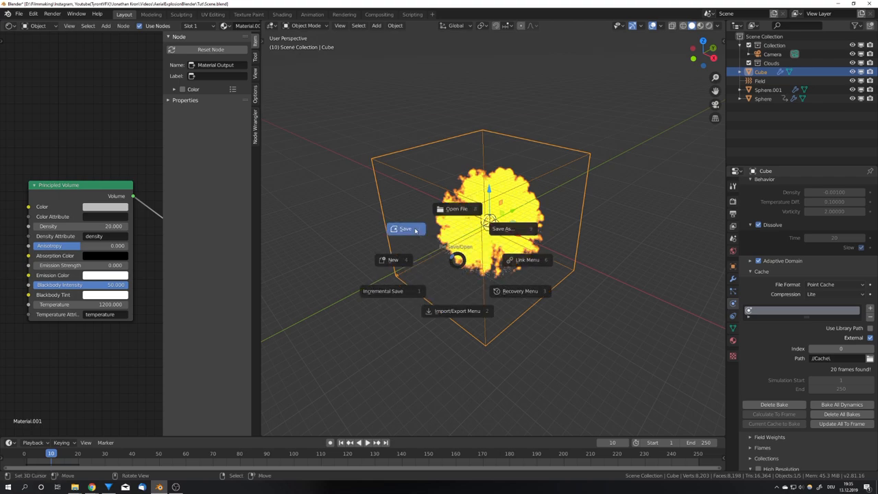
Step: Save again and make all file paths relative via the search command
{"action": "left_click", "coordinate": [404, 228]}
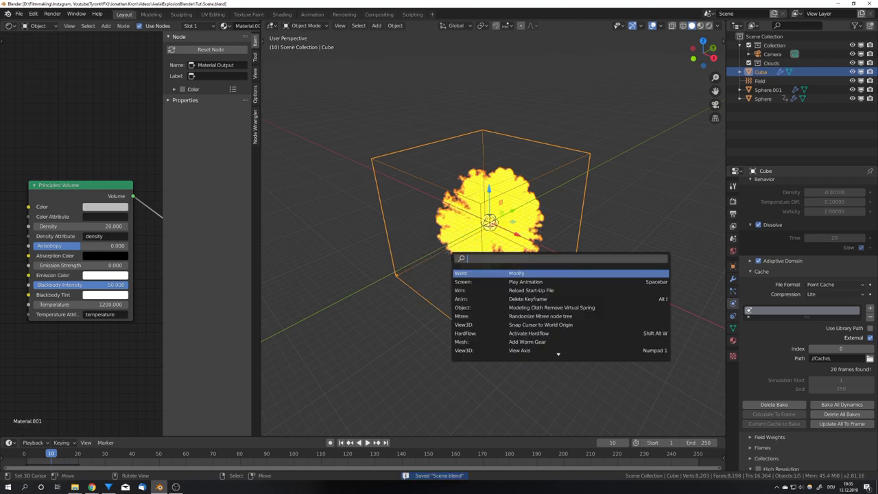
{"action": "type", "text": "rela"}
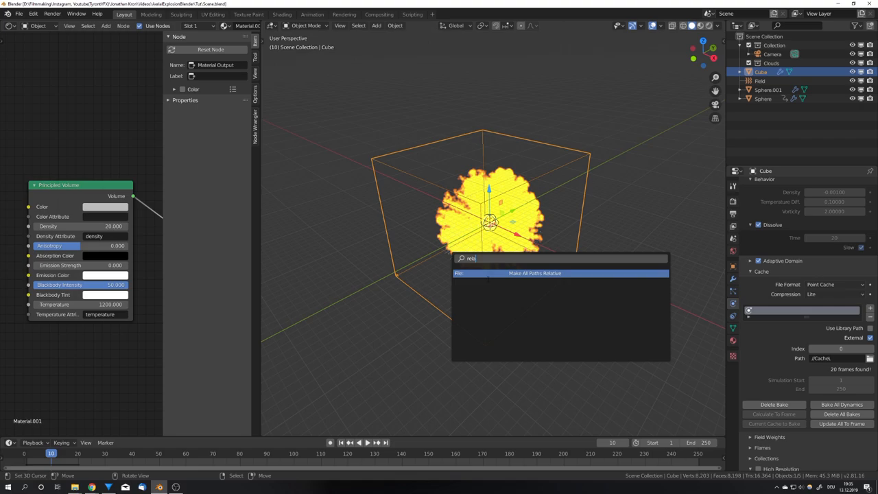
{"action": "left_click", "coordinate": [535, 273]}
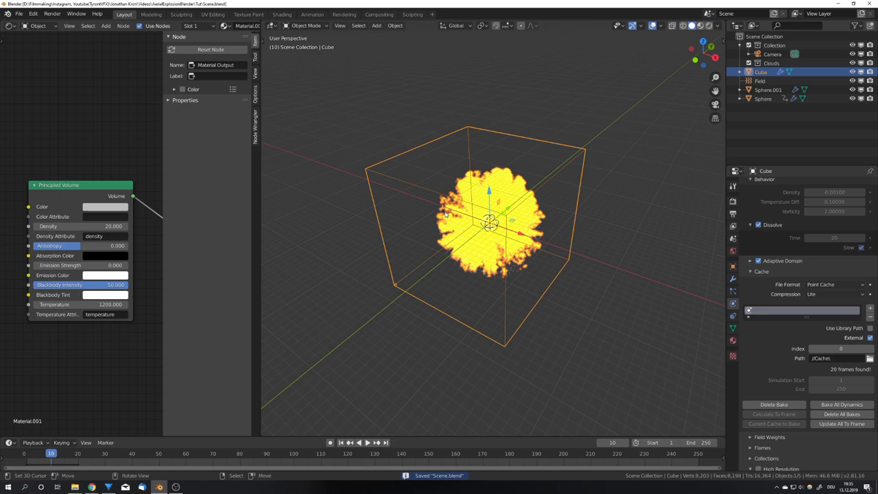
{"action": "mouse_move", "coordinate": [351, 296]}
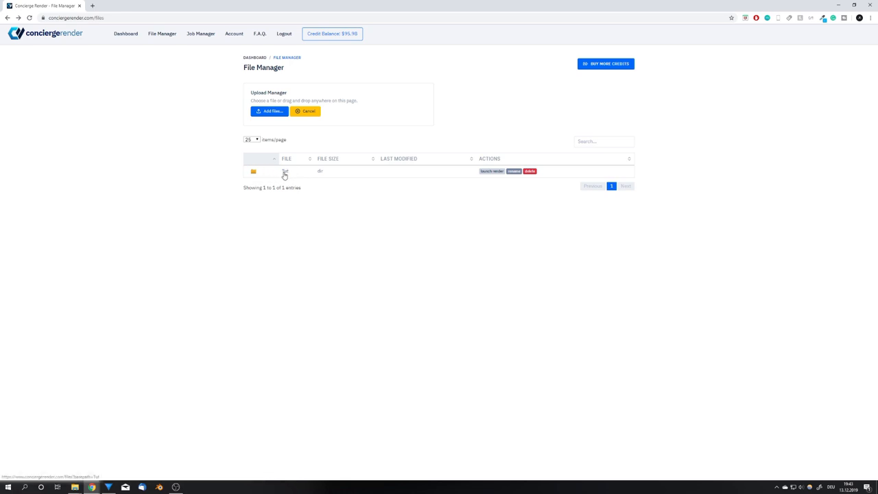
Step: Open the uploaded Tut folder and start a render job for Scene.blend
{"action": "left_click", "coordinate": [285, 170]}
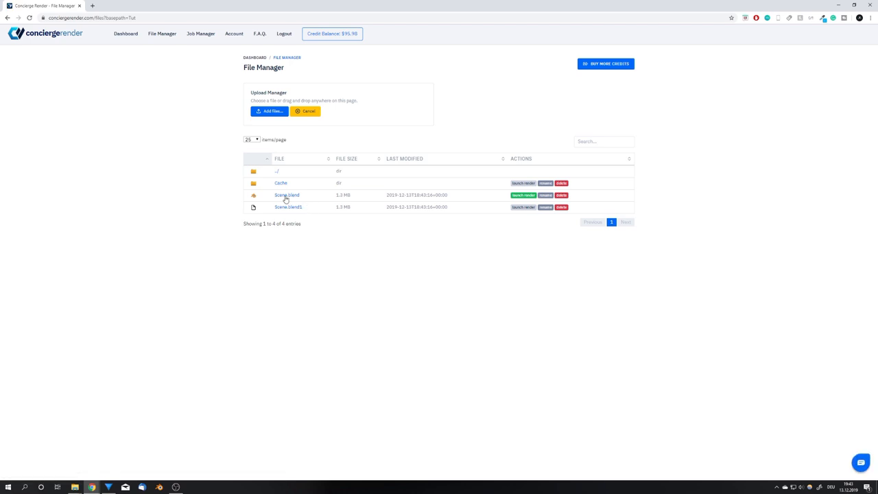
{"action": "mouse_move", "coordinate": [508, 200]}
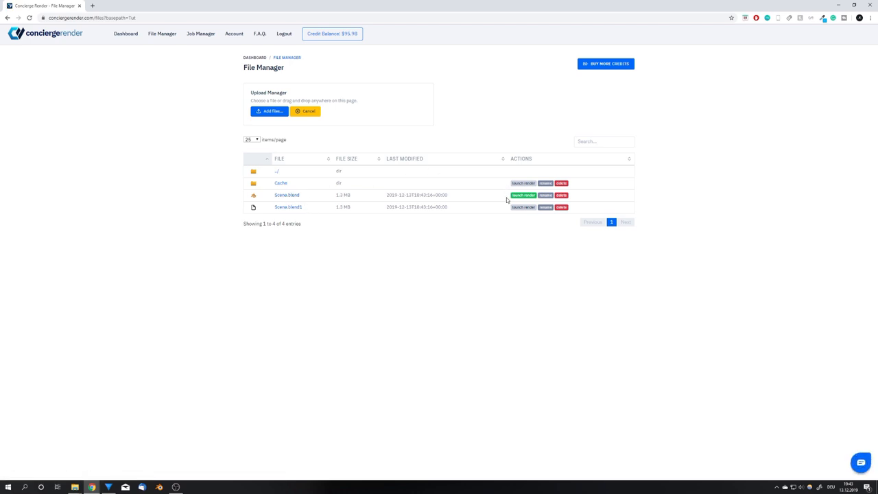
{"action": "left_click", "coordinate": [523, 195]}
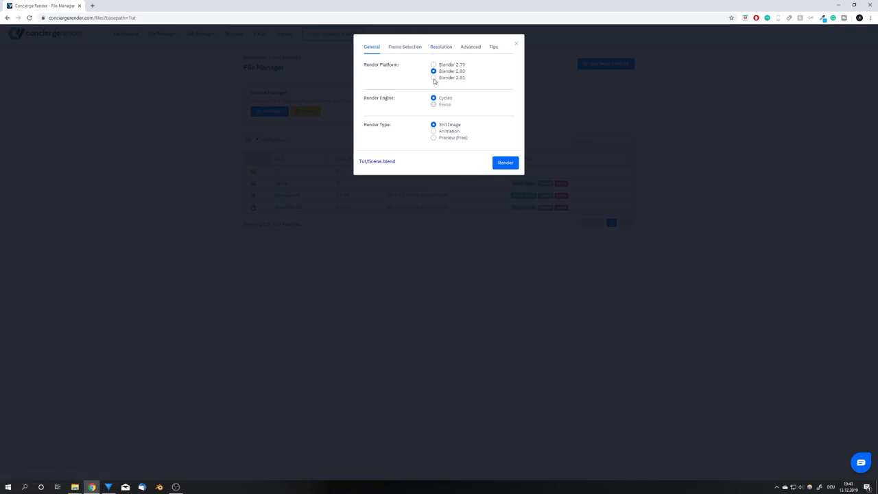
Step: Choose Blender 2.81 with Cycles, render as animation, frames 1 to 20
{"action": "left_click", "coordinate": [433, 76]}
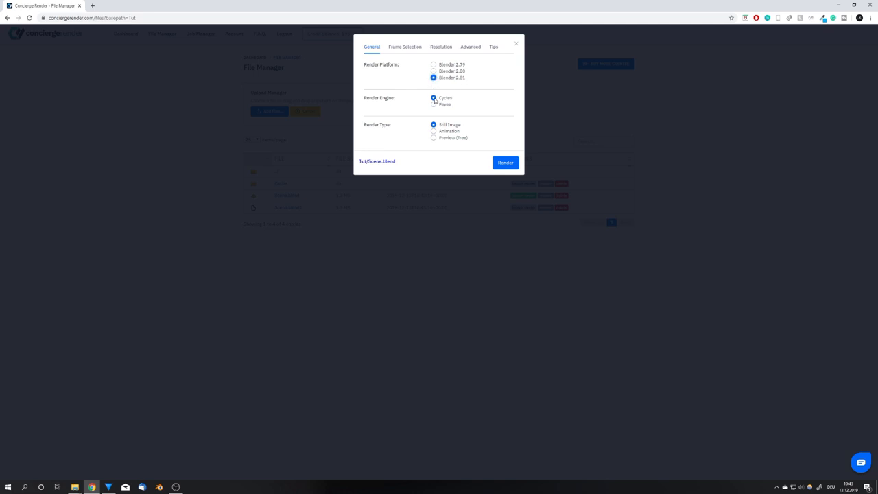
{"action": "left_click", "coordinate": [433, 132]}
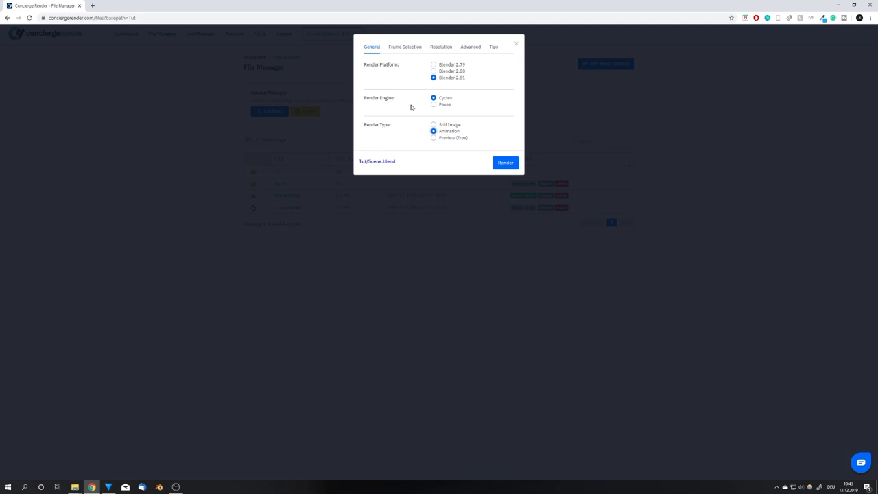
{"action": "left_click", "coordinate": [405, 47]}
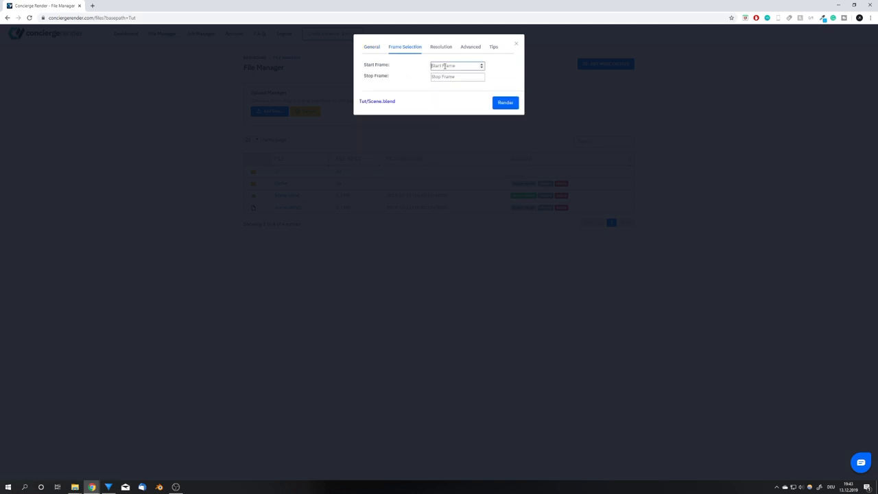
{"action": "type", "text": "1"}
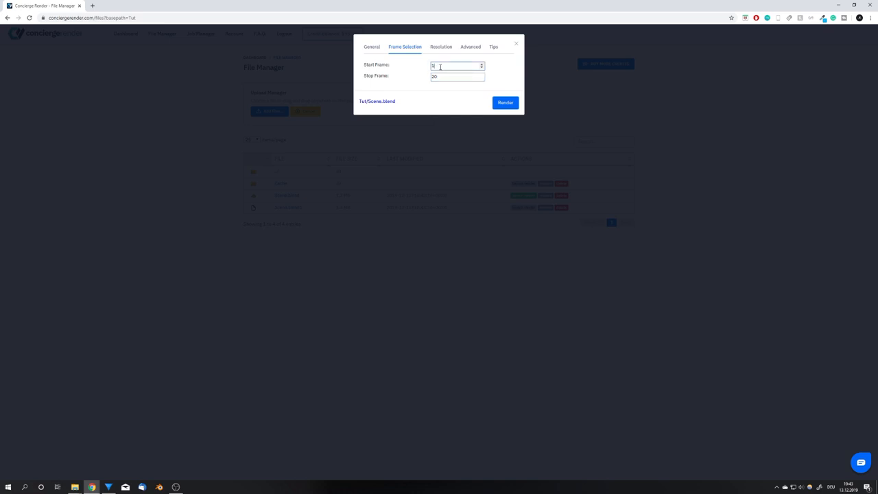
Step: Set the sample count to 128 and launch the render job
{"action": "left_click", "coordinate": [442, 47]}
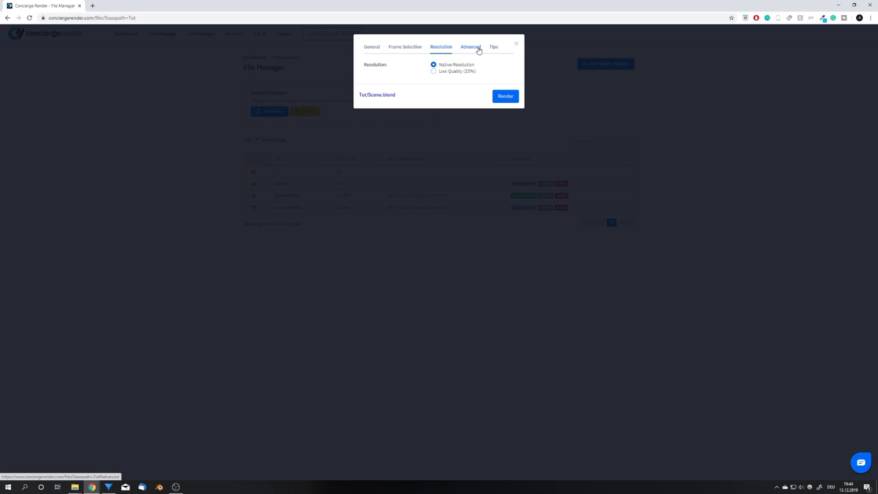
{"action": "left_click", "coordinate": [470, 46]}
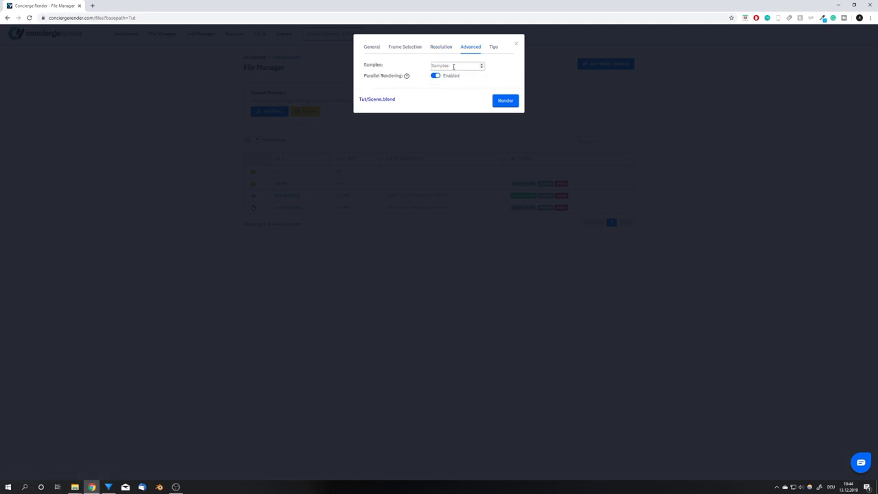
{"action": "type", "text": "128"}
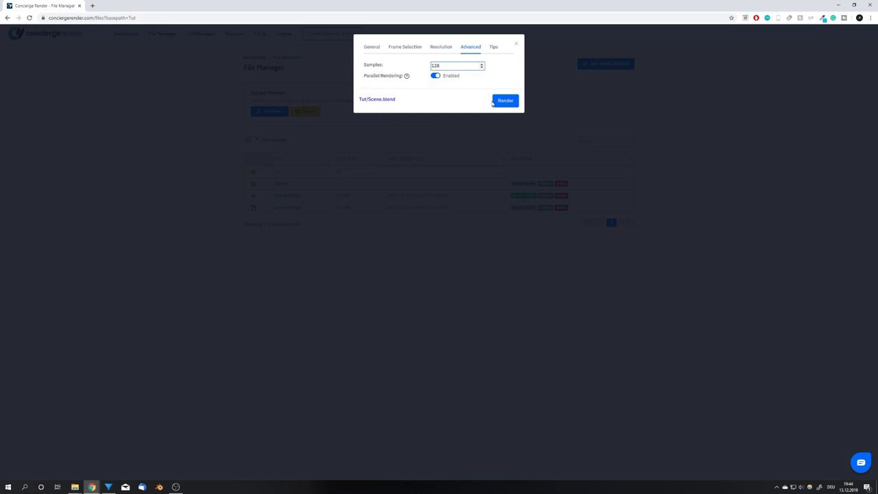
{"action": "left_click", "coordinate": [505, 100]}
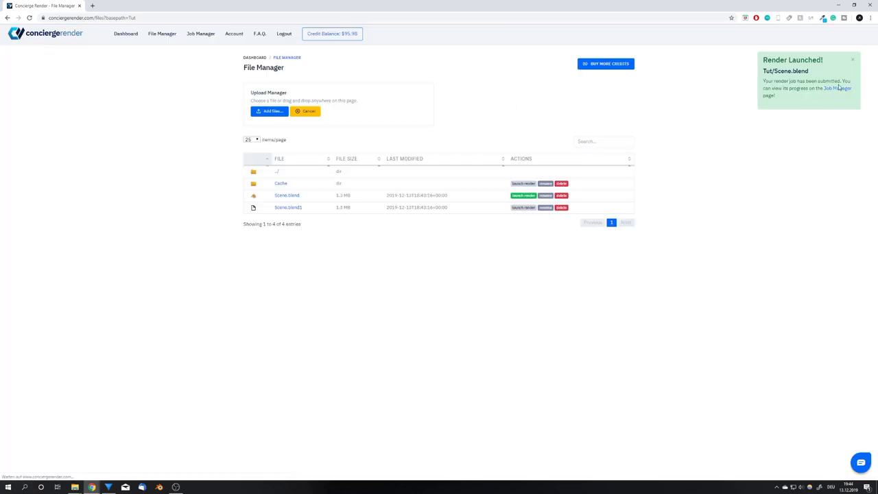
Step: Open Job Manager and view the Tut/Scene.blend job's rendered frames
{"action": "left_click", "coordinate": [200, 33]}
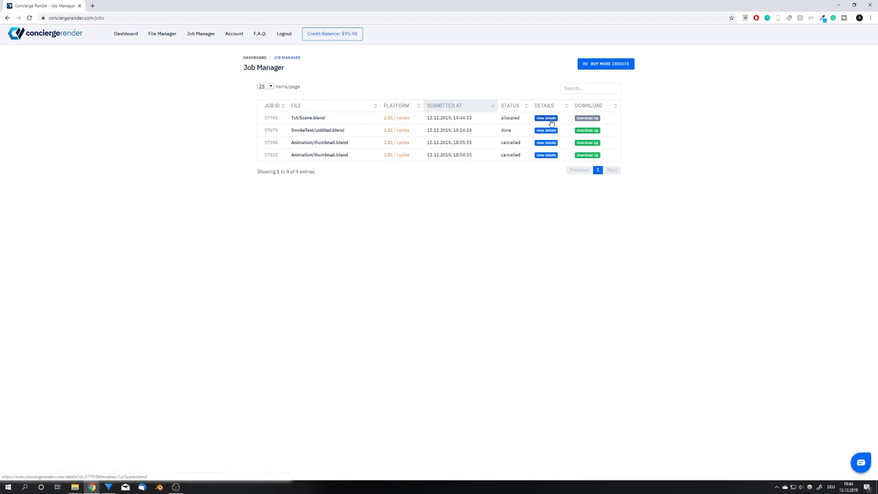
{"action": "left_click", "coordinate": [546, 118]}
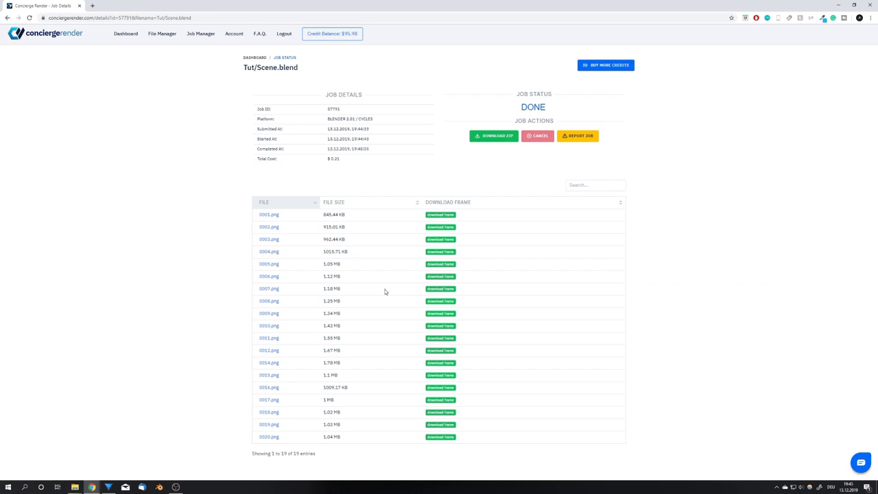
{"action": "mouse_move", "coordinate": [345, 172]}
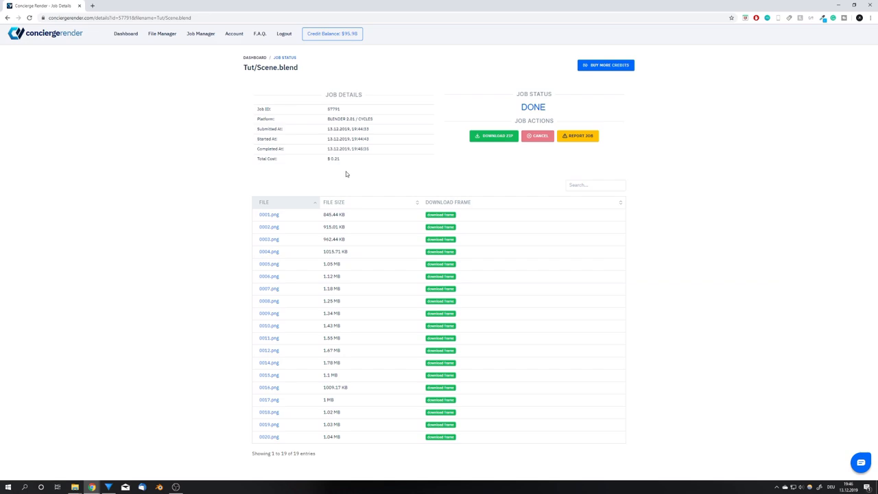
{"action": "mouse_move", "coordinate": [349, 173]}
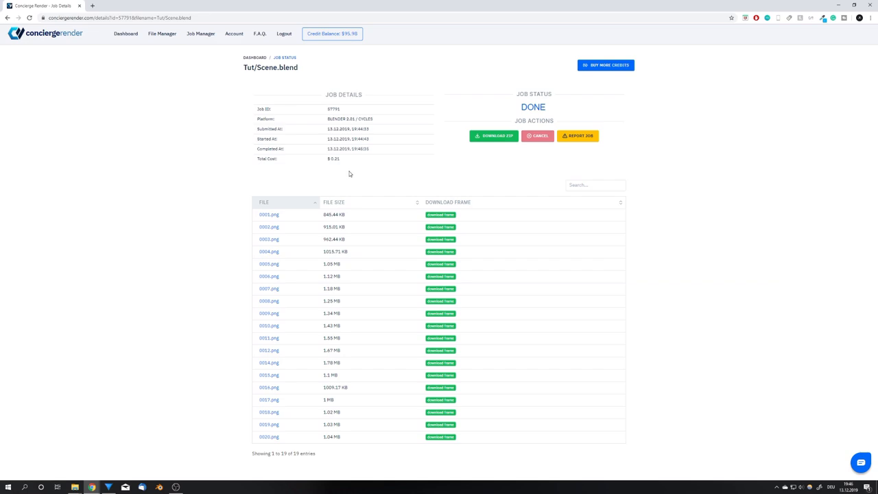